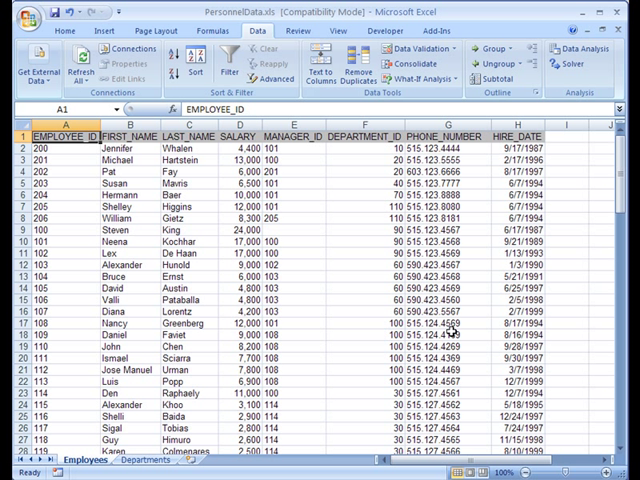
{"action": "mouse_move", "coordinate": [470, 312]}
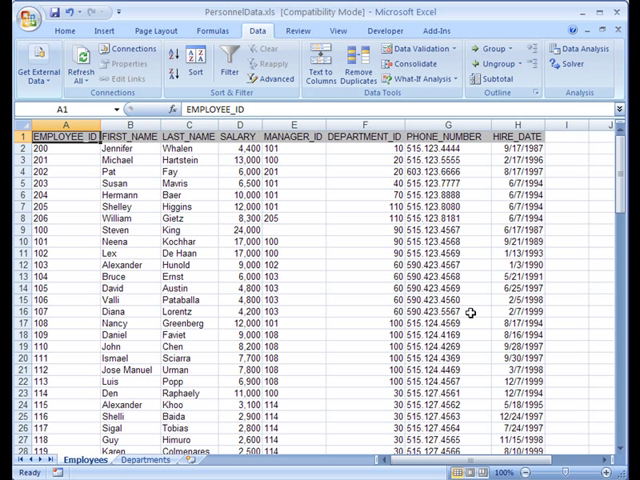
{"action": "mouse_move", "coordinate": [587, 195]}
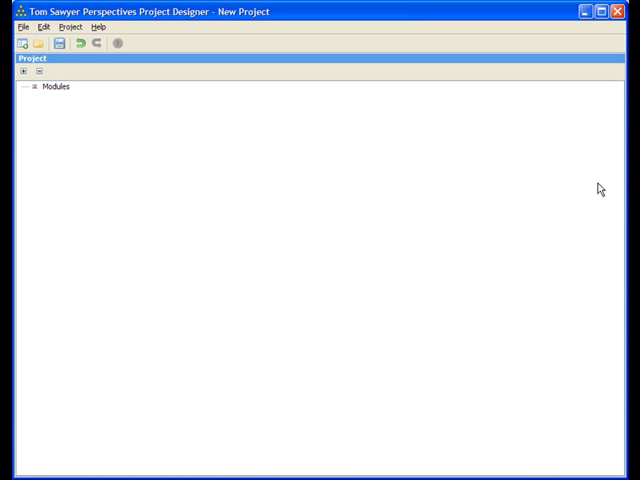
{"action": "mouse_move", "coordinate": [68, 111]}
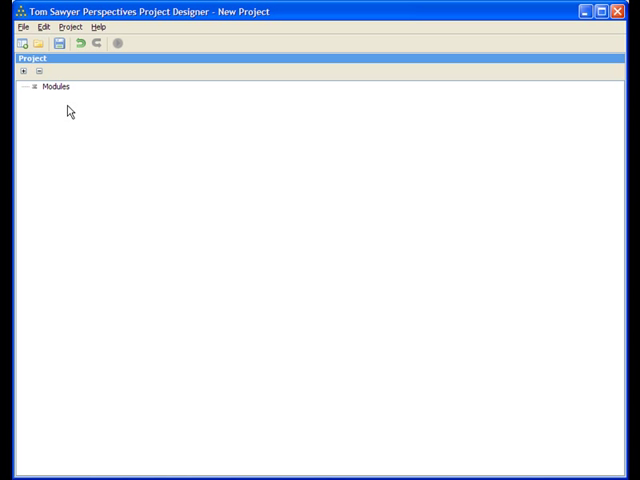
- Create a new module named Personnel from the Modules section's Add Module action
{"action": "left_click", "coordinate": [56, 87]}
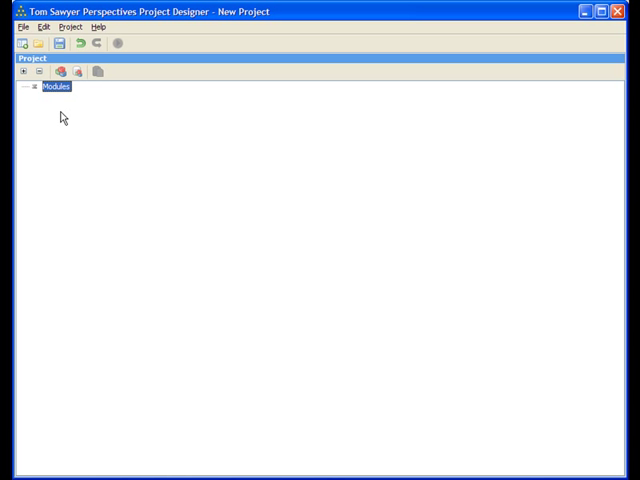
{"action": "right_click", "coordinate": [55, 87]}
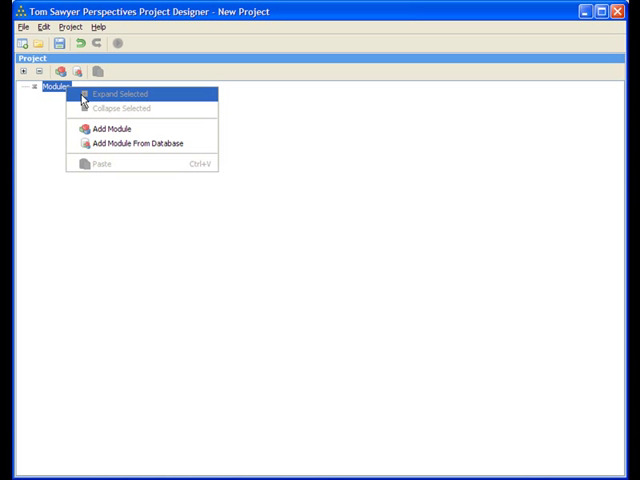
{"action": "left_click", "coordinate": [110, 128]}
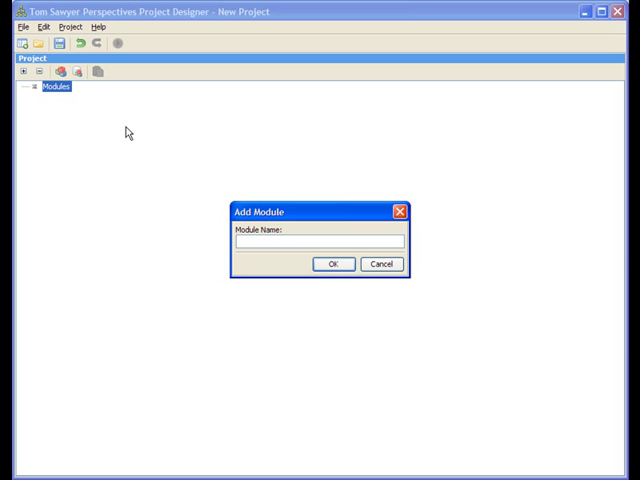
{"action": "type", "text": "Personnel"}
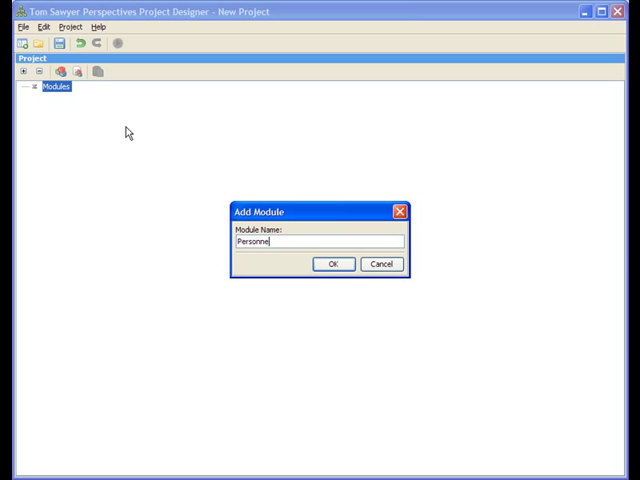
{"action": "mouse_move", "coordinate": [334, 264]}
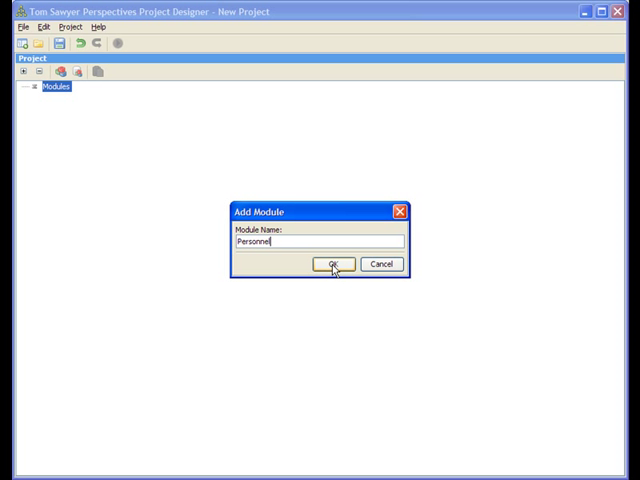
{"action": "left_click", "coordinate": [333, 264]}
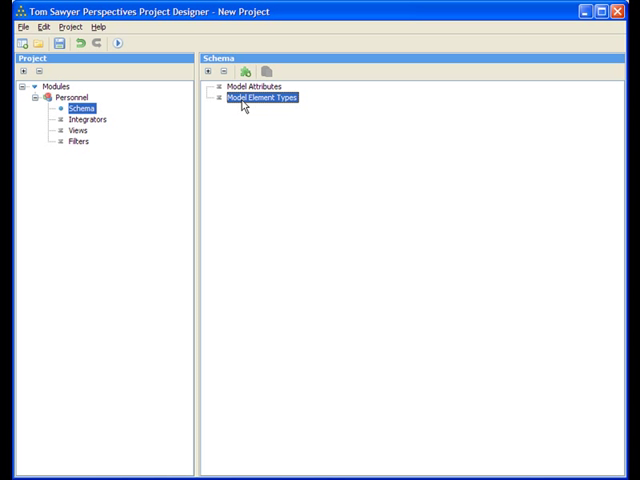
- Add an Employee element type with an ID attribute
{"action": "right_click", "coordinate": [260, 98]}
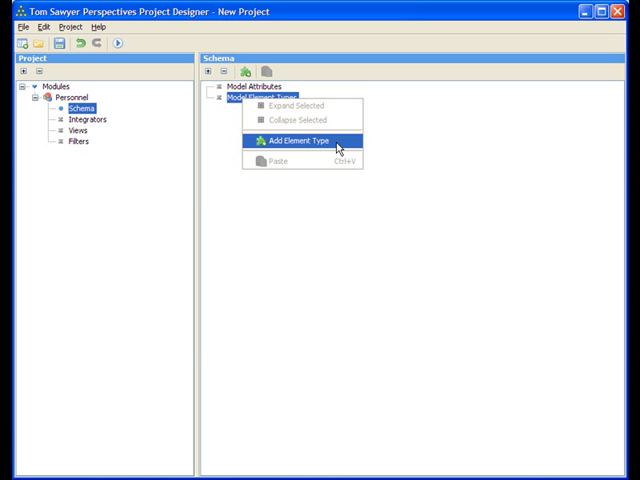
{"action": "left_click", "coordinate": [296, 139]}
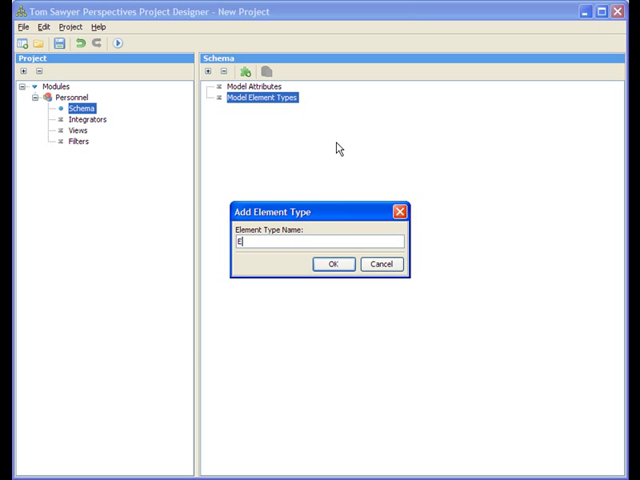
{"action": "type", "text": "mployee"}
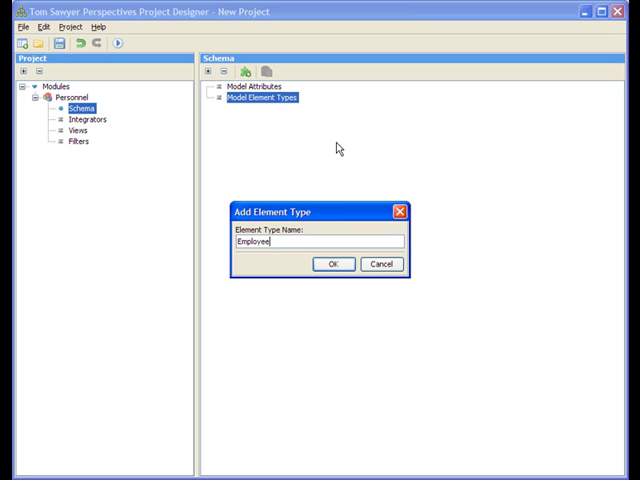
{"action": "left_click", "coordinate": [334, 264]}
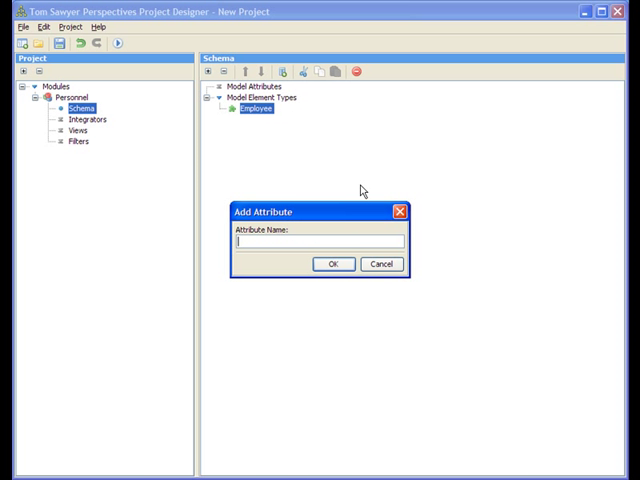
{"action": "type", "text": "ID"}
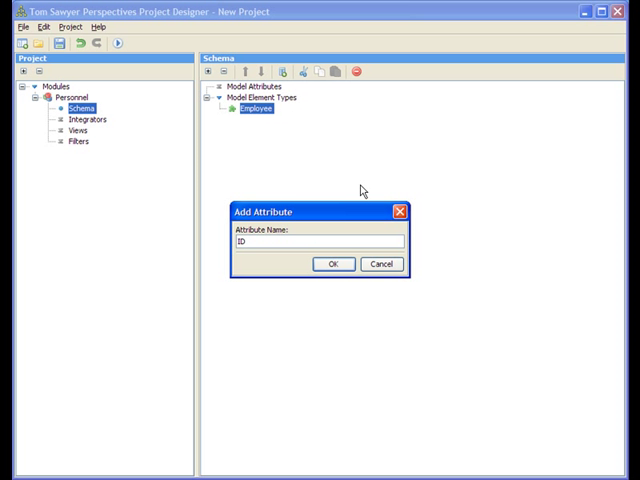
{"action": "left_click", "coordinate": [334, 263]}
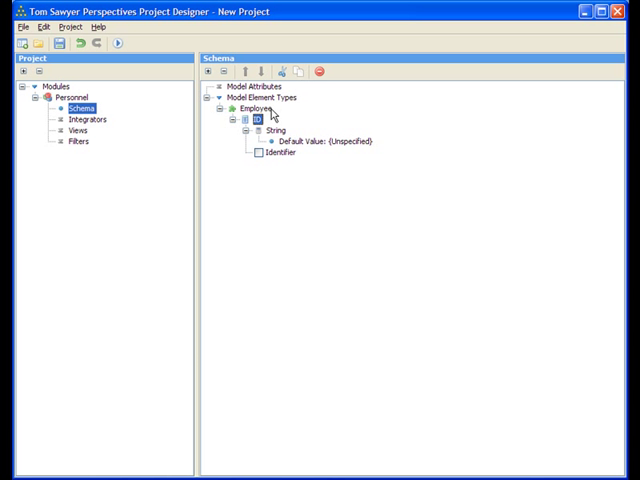
- Add First Name, Last Name and Salary attributes to Employee
{"action": "left_click", "coordinate": [297, 71]}
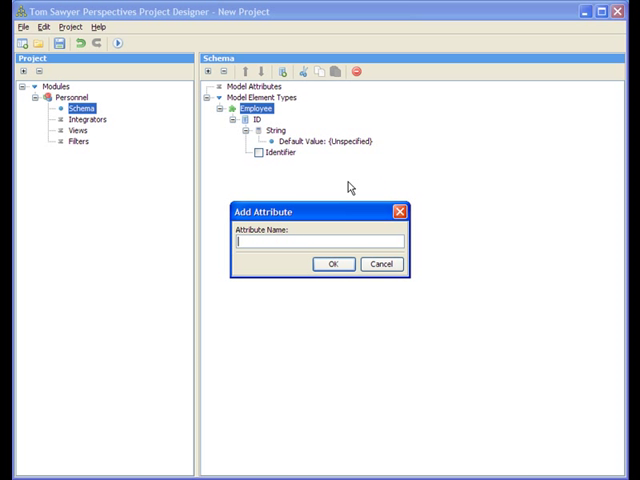
{"action": "type", "text": "First Name"}
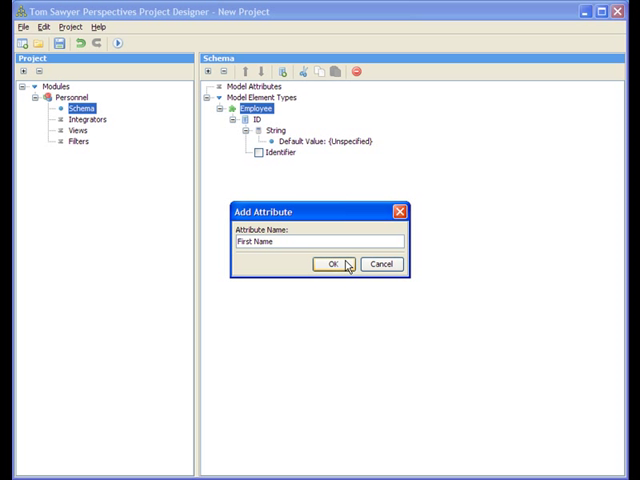
{"action": "left_click", "coordinate": [332, 264]}
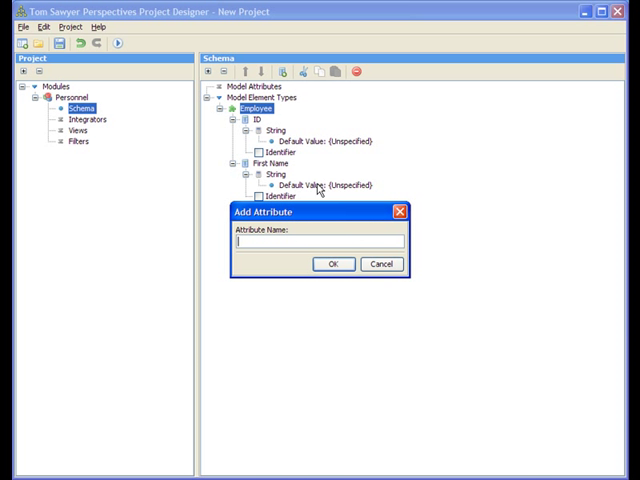
{"action": "type", "text": "Last"}
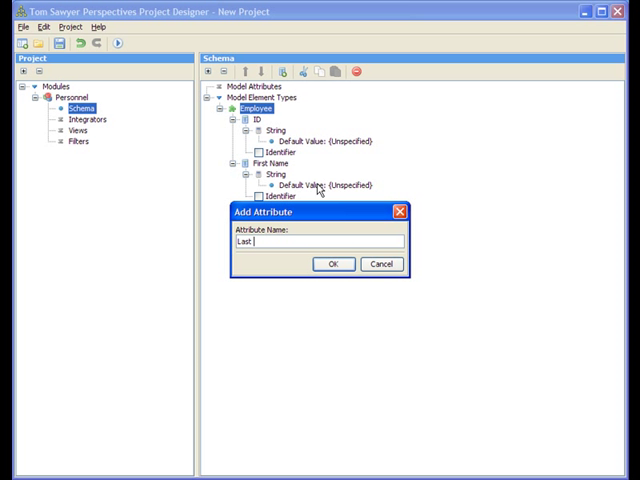
{"action": "type", "text": "Name"}
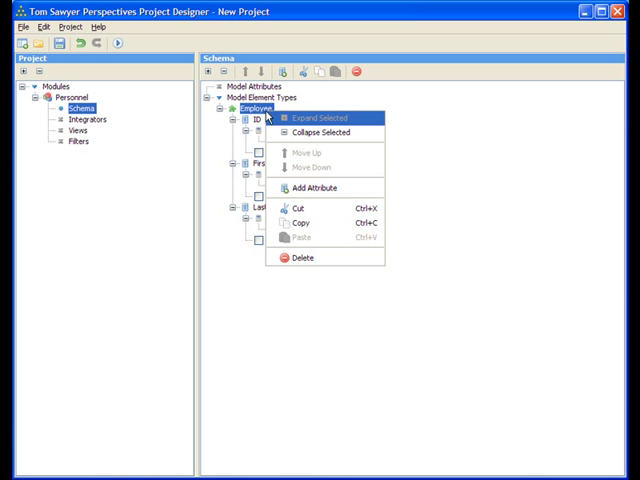
{"action": "left_click", "coordinate": [311, 187]}
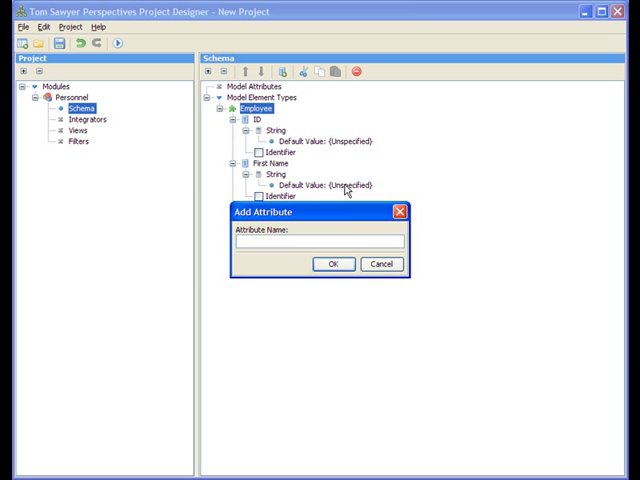
{"action": "type", "text": "Salary"}
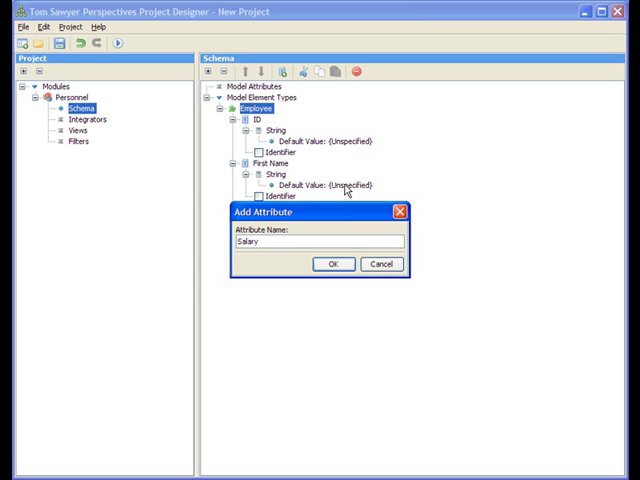
{"action": "left_click", "coordinate": [334, 263]}
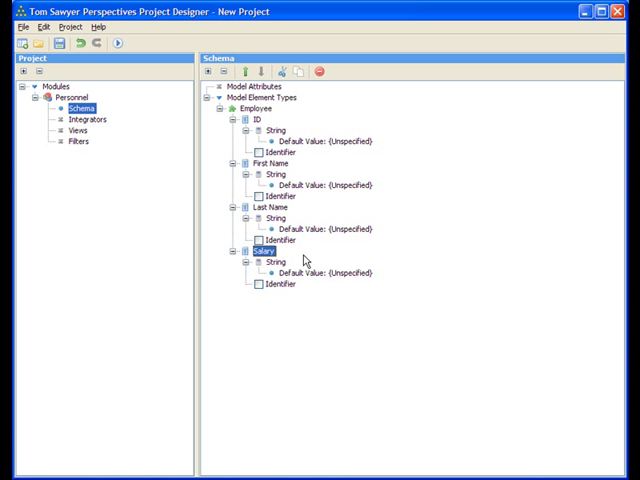
- Make Salary an Integer attribute and add a ManagerID attribute
{"action": "left_click", "coordinate": [305, 261]}
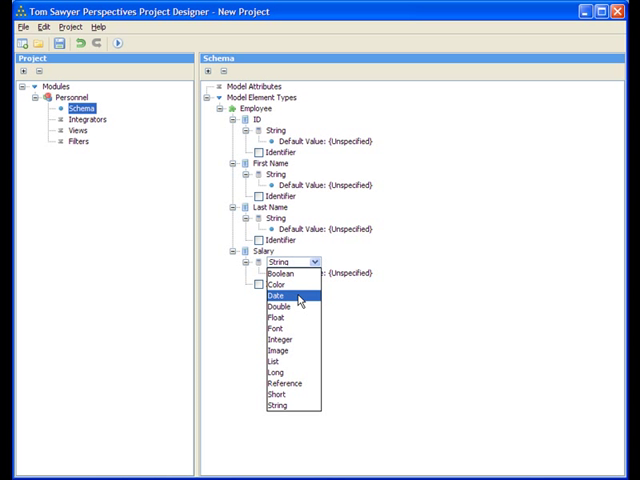
{"action": "left_click", "coordinate": [281, 350]}
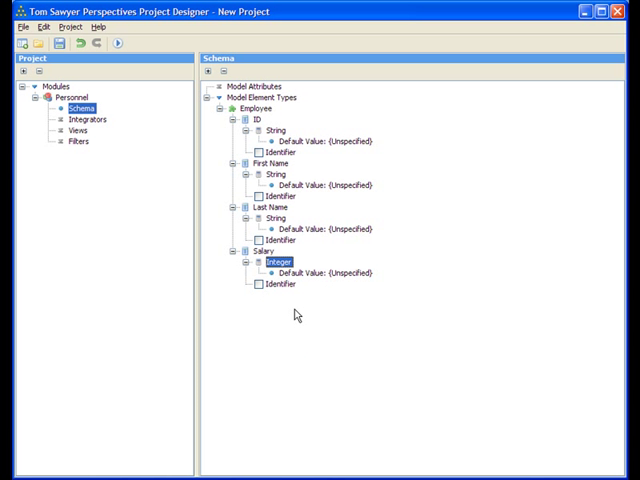
{"action": "mouse_move", "coordinate": [268, 116]}
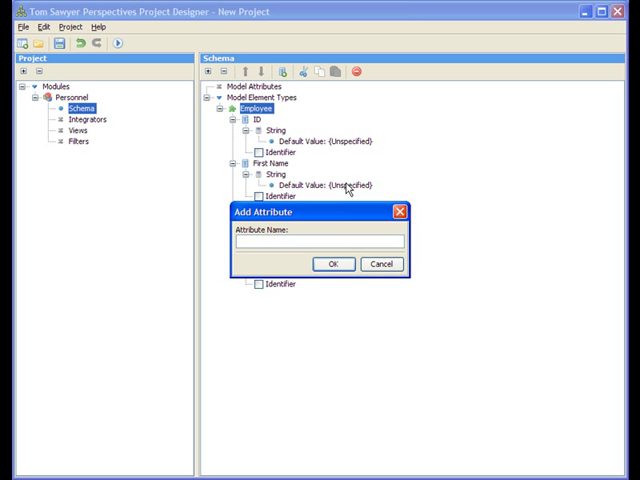
{"action": "type", "text": "Manage"}
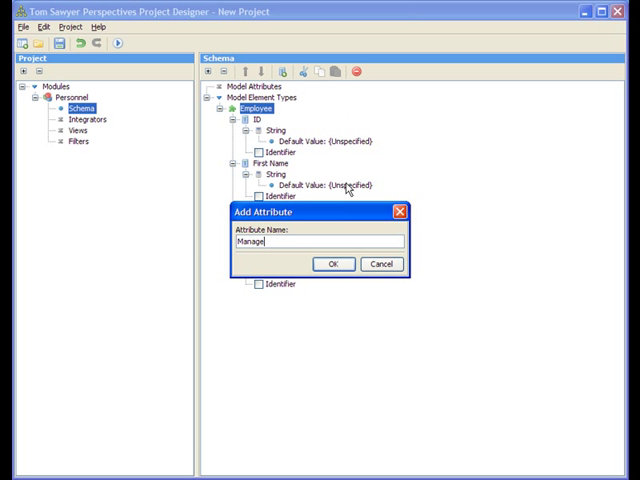
{"action": "type", "text": "rID"}
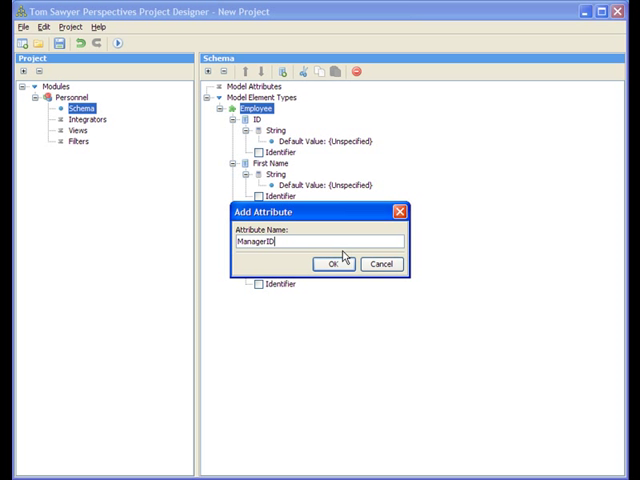
- Make ManagerID a reference to Employee ID and mark ID as the identifier
{"action": "left_click", "coordinate": [334, 264]}
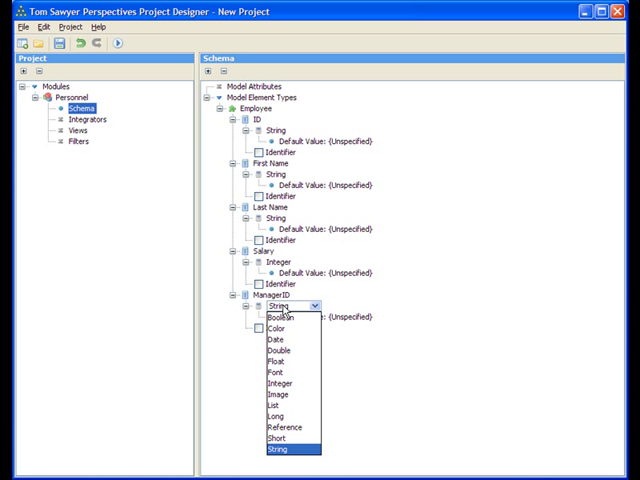
{"action": "mouse_move", "coordinate": [283, 425]}
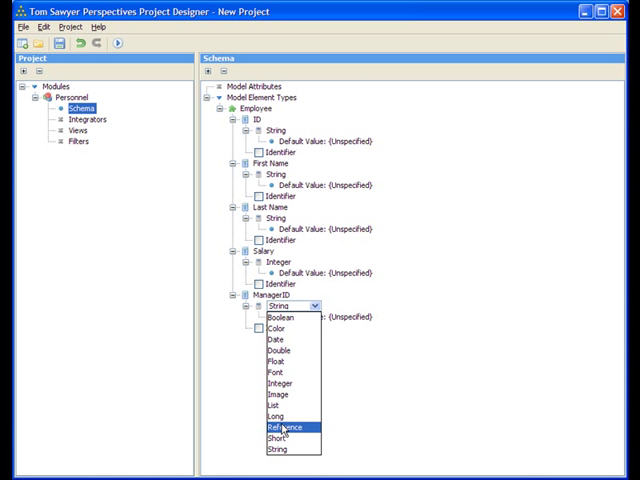
{"action": "left_click", "coordinate": [283, 426]}
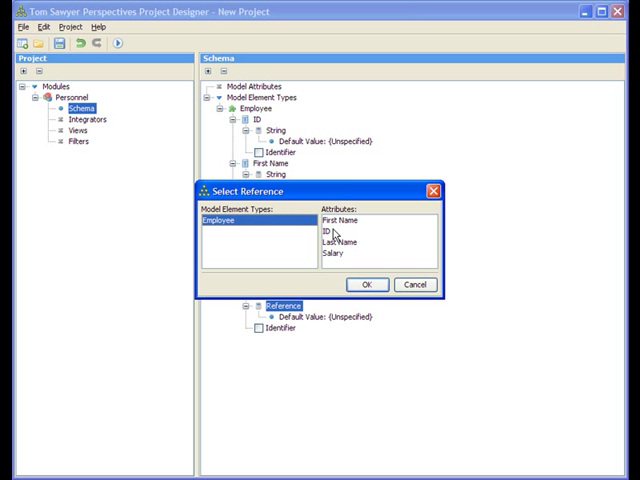
{"action": "left_click", "coordinate": [367, 284]}
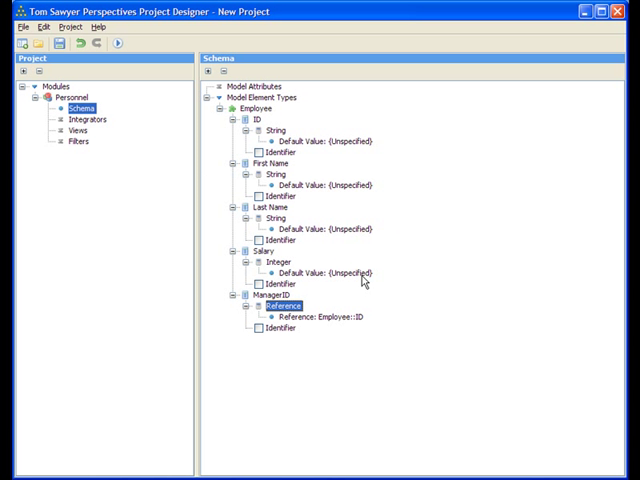
{"action": "mouse_move", "coordinate": [357, 259]}
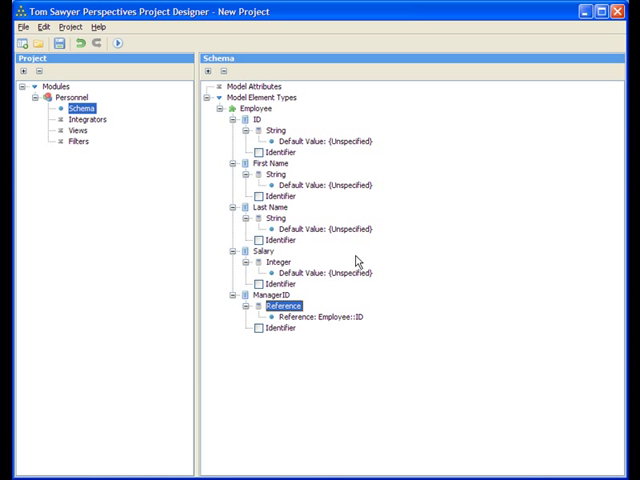
{"action": "mouse_move", "coordinate": [262, 152]}
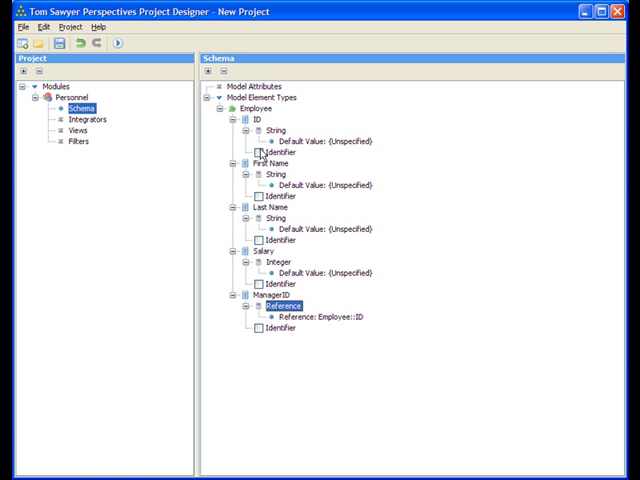
{"action": "left_click", "coordinate": [259, 153]}
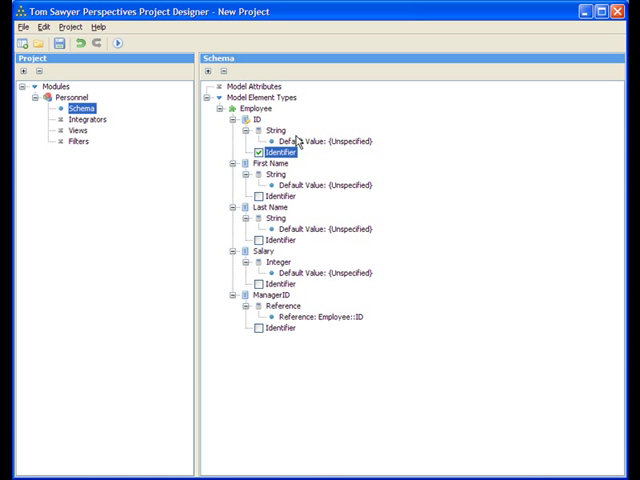
{"action": "mouse_move", "coordinate": [186, 133]}
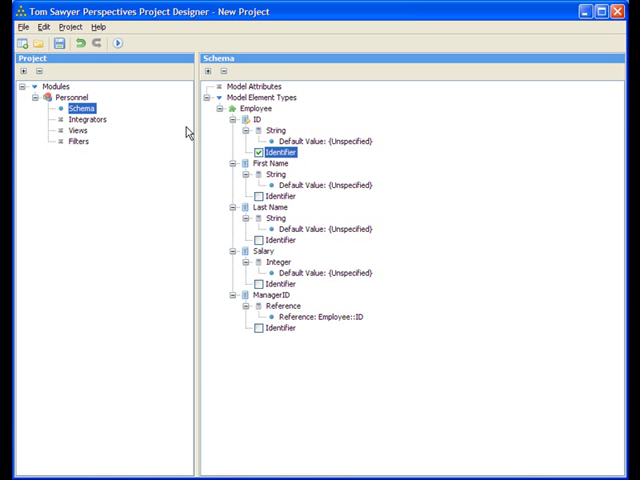
- Add an Excel-type integrator named Personnel Data under Integrators
{"action": "left_click", "coordinate": [88, 120]}
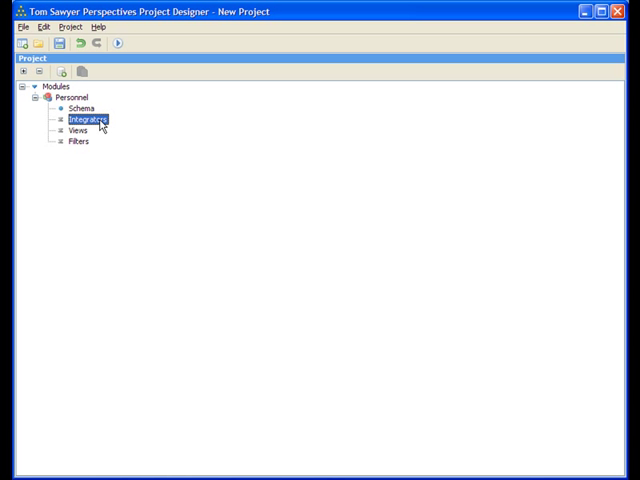
{"action": "right_click", "coordinate": [85, 120]}
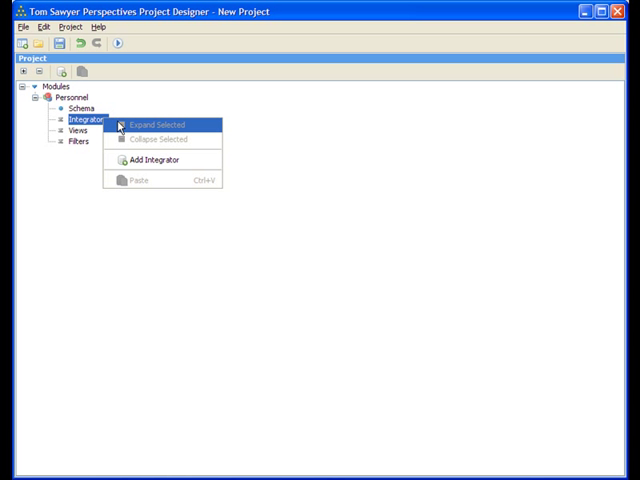
{"action": "left_click", "coordinate": [155, 160]}
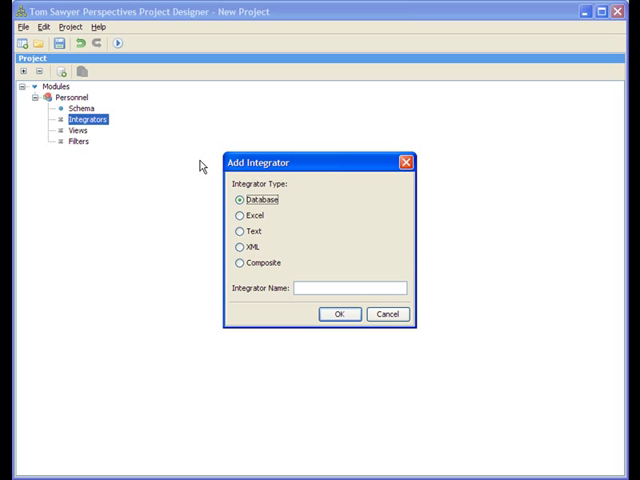
{"action": "left_click", "coordinate": [240, 215]}
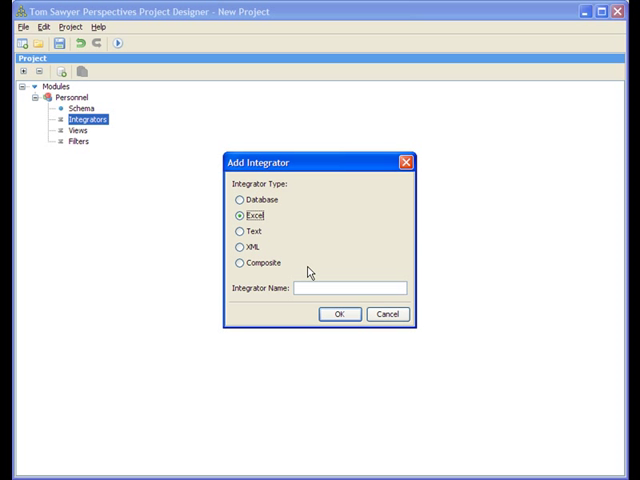
{"action": "type", "text": "Personne"}
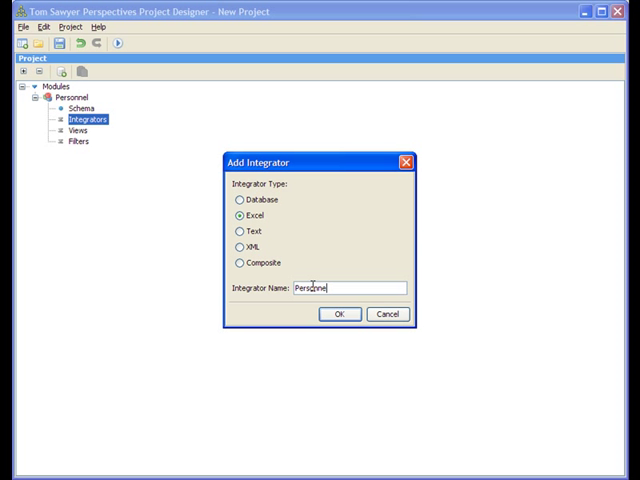
{"action": "type", "text": "Data"}
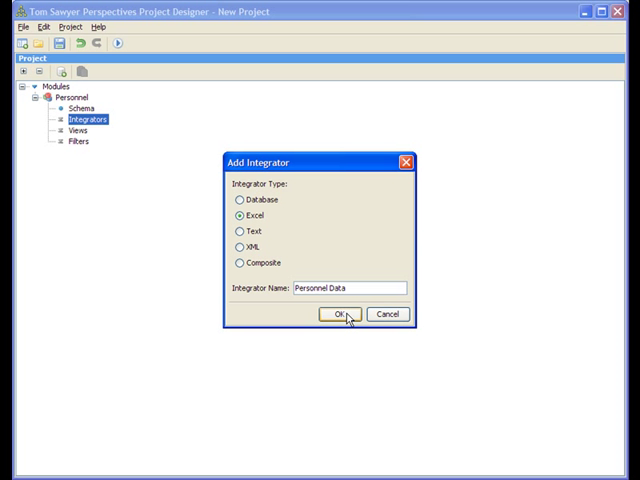
{"action": "left_click", "coordinate": [340, 314]}
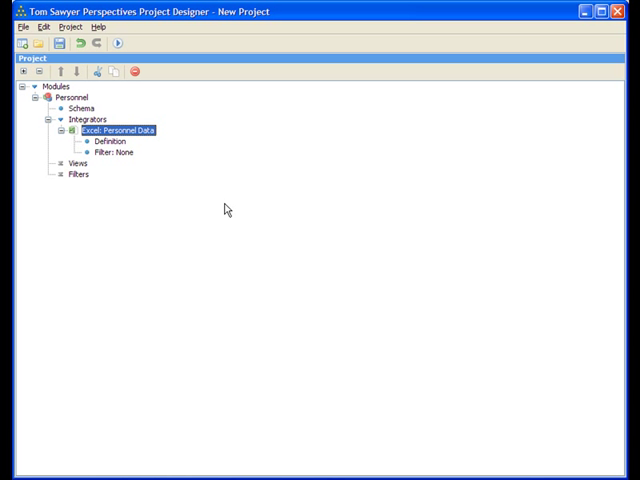
- Point the integrator at C:\Data\PersonnelData.xls and select Employee in Bindings
{"action": "left_click", "coordinate": [108, 141]}
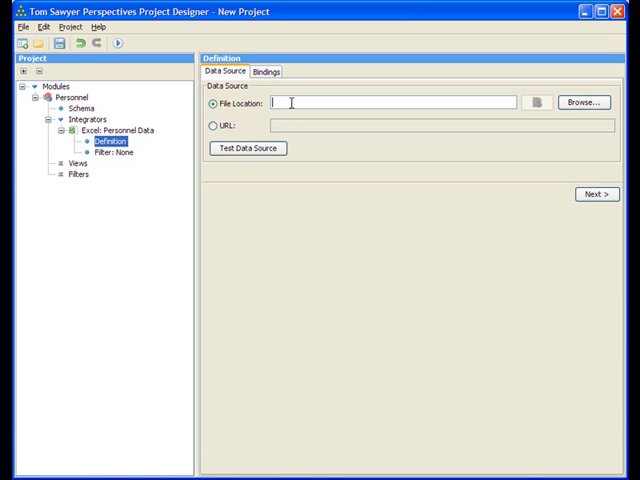
{"action": "type", "text": "C:\\Data\\PersonnelData.xls"}
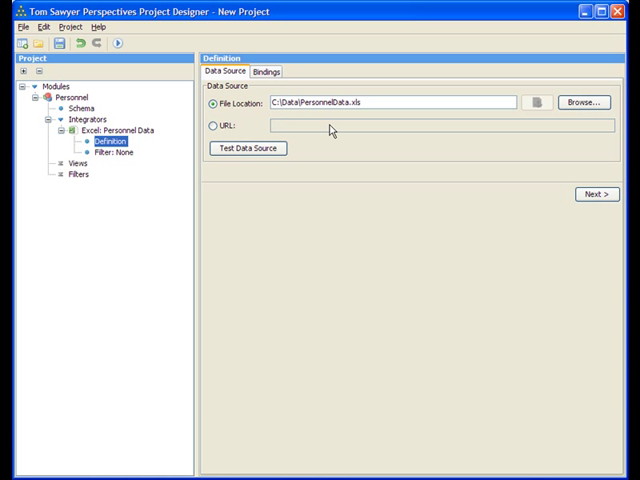
{"action": "left_click", "coordinate": [266, 71]}
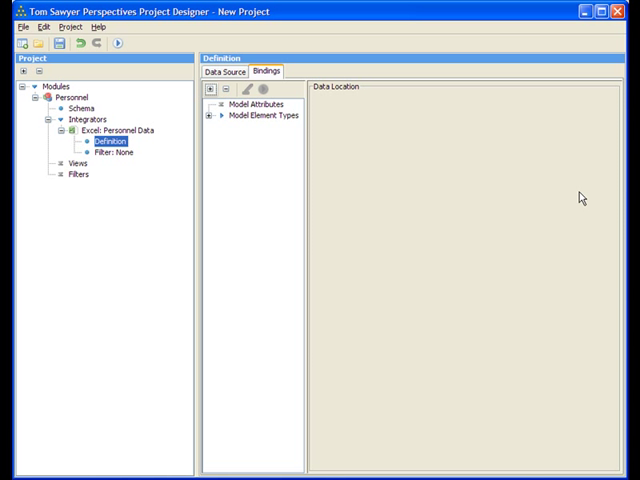
{"action": "left_click", "coordinate": [211, 114]}
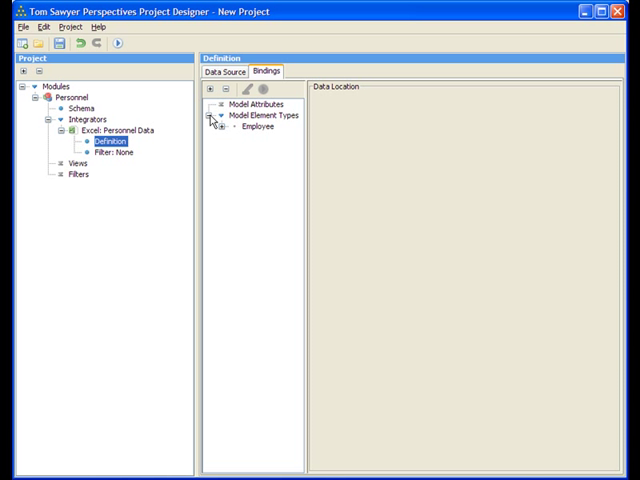
{"action": "left_click", "coordinate": [258, 127]}
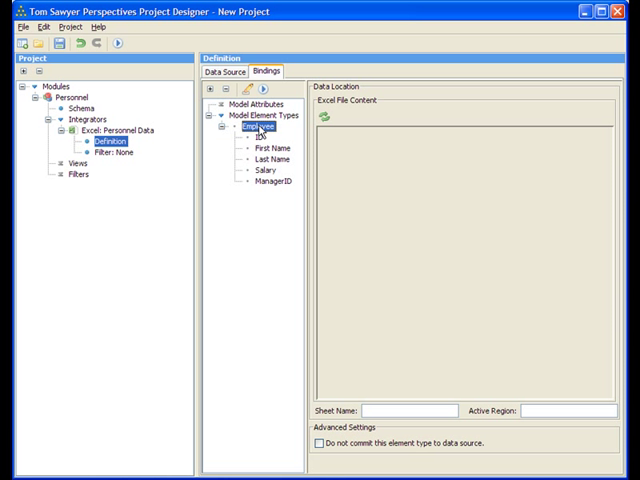
{"action": "mouse_move", "coordinate": [327, 118]}
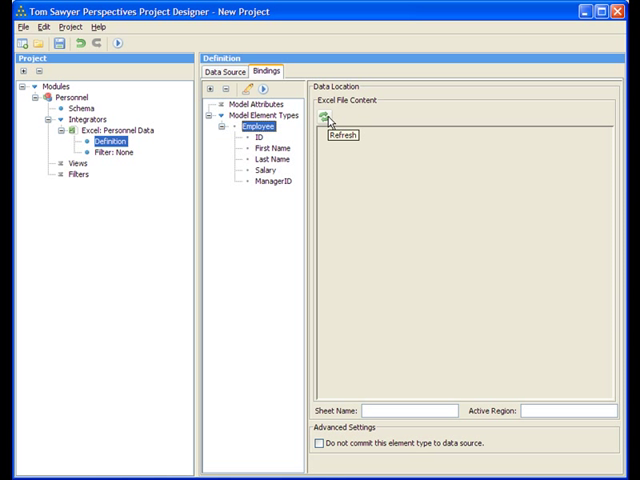
- Load the spreadsheet and bind First Name, Last Name, Salary and ManagerID to columns
{"action": "left_click", "coordinate": [322, 130]}
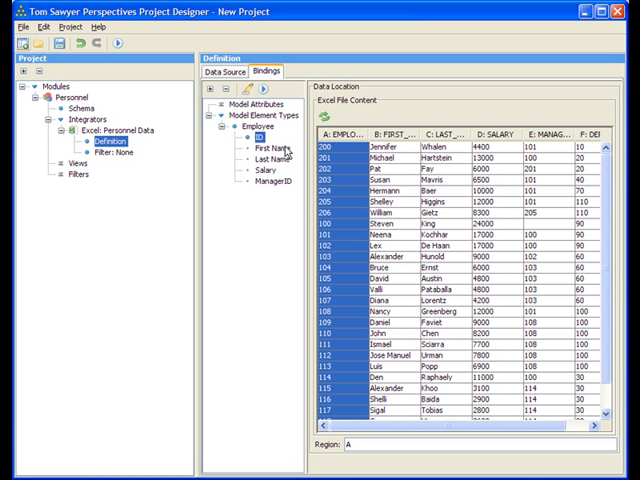
{"action": "left_click", "coordinate": [267, 148]}
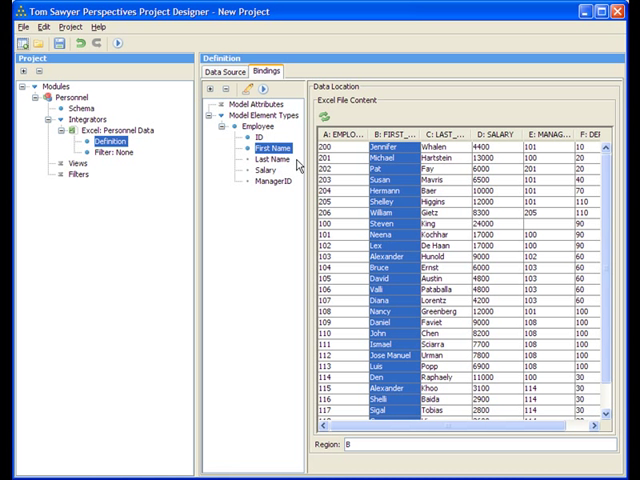
{"action": "left_click", "coordinate": [264, 160]}
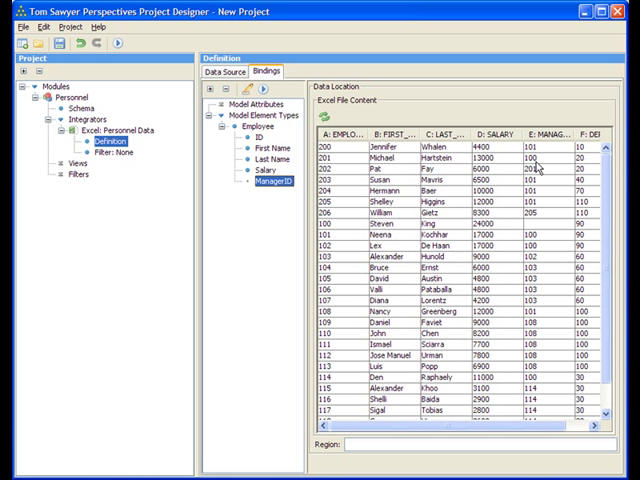
{"action": "left_click", "coordinate": [252, 130]}
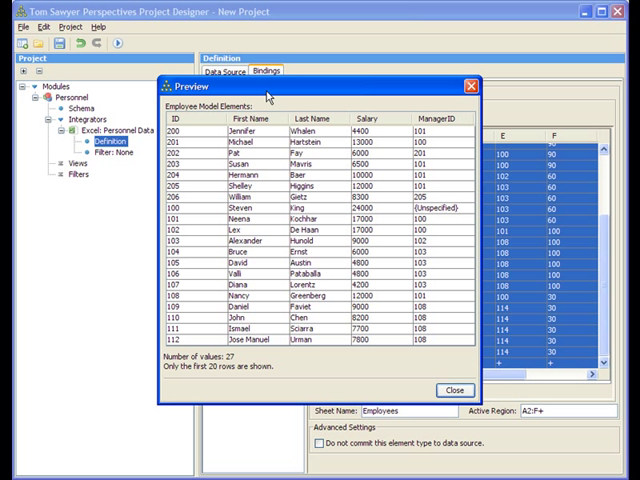
{"action": "mouse_move", "coordinate": [342, 177]}
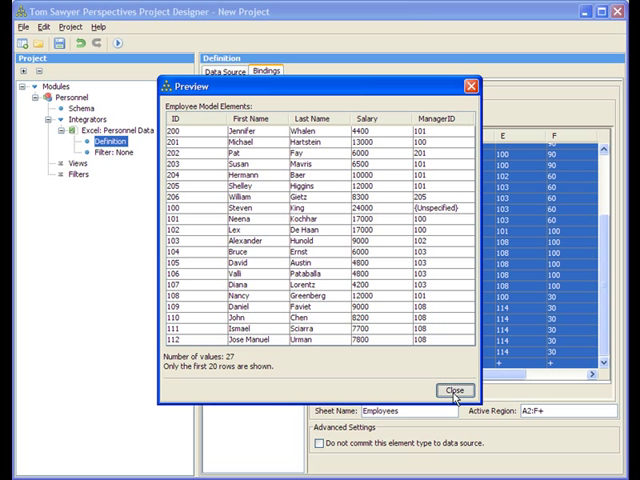
- Close the 27-row Employee preview from the Employees sheet region A2:F+
{"action": "left_click", "coordinate": [454, 390]}
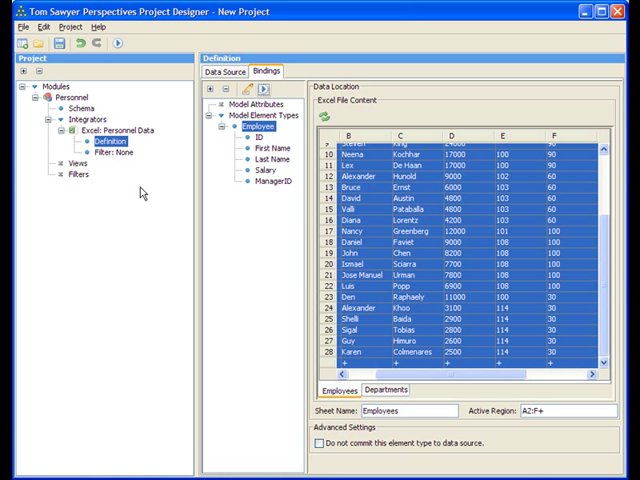
- Create a Drawing view named Organizational Chart and select its Definition node
{"action": "left_click", "coordinate": [73, 161]}
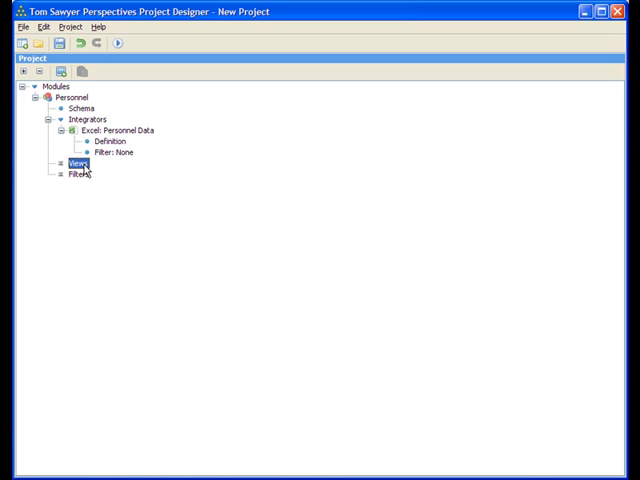
{"action": "right_click", "coordinate": [71, 161]}
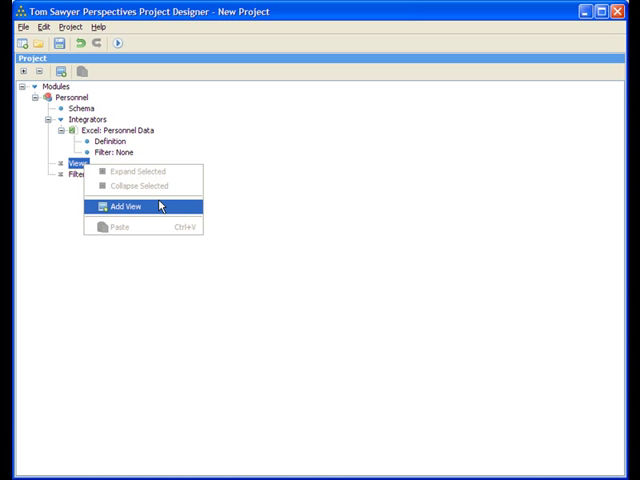
{"action": "left_click", "coordinate": [125, 206]}
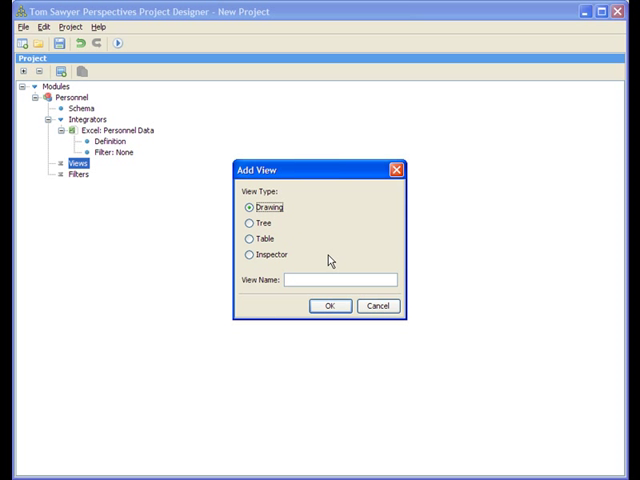
{"action": "left_click", "coordinate": [340, 279]}
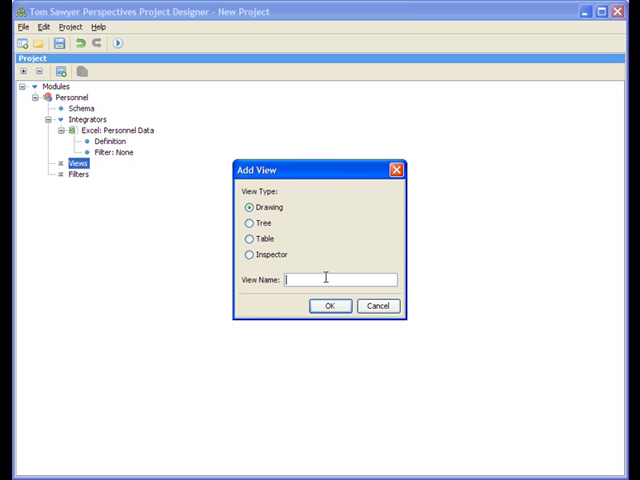
{"action": "type", "text": "Organizationa"}
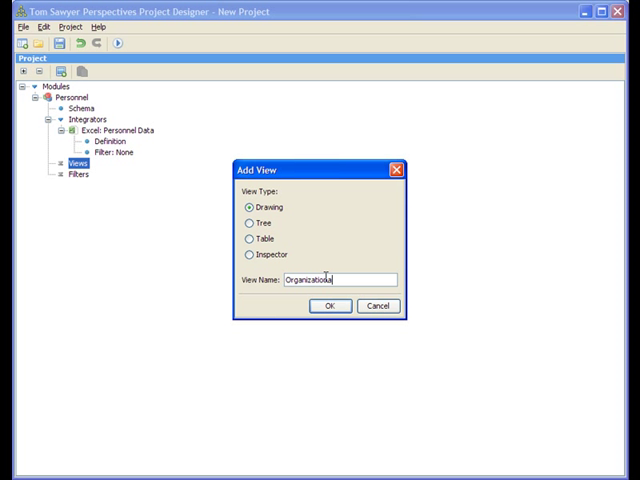
{"action": "type", "text": "Chart"}
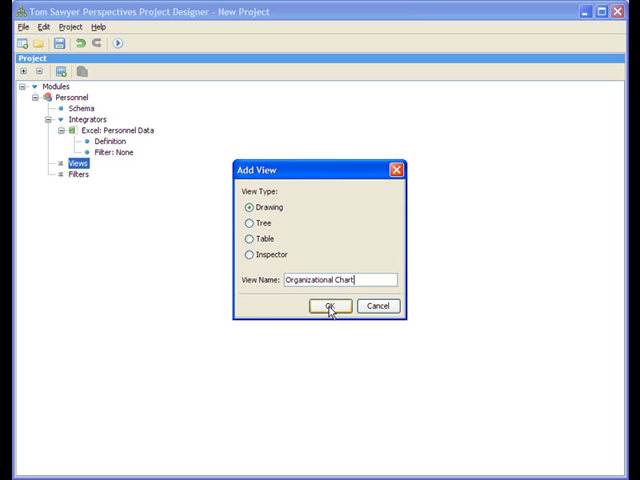
{"action": "left_click", "coordinate": [328, 306]}
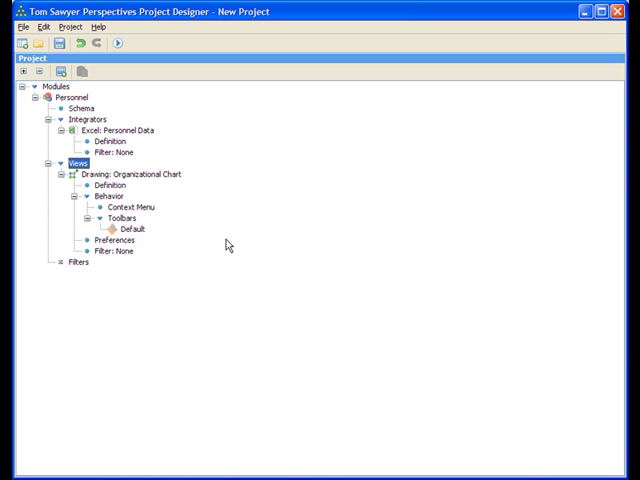
{"action": "left_click", "coordinate": [99, 186]}
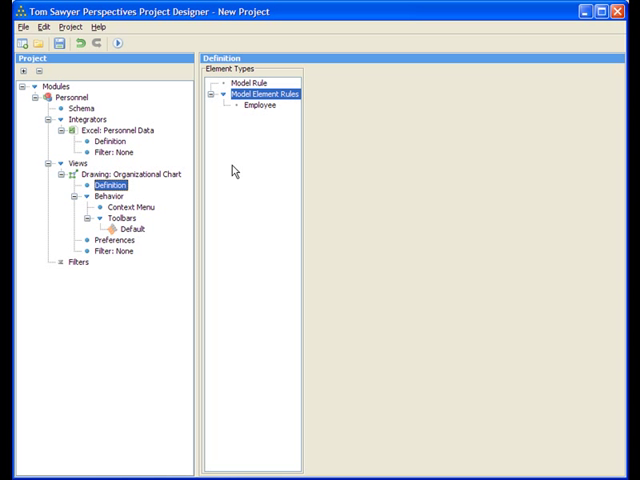
- Add an Add Node action to the Employee rule with suggested ID node.Employee.<ID>
{"action": "left_click", "coordinate": [257, 106]}
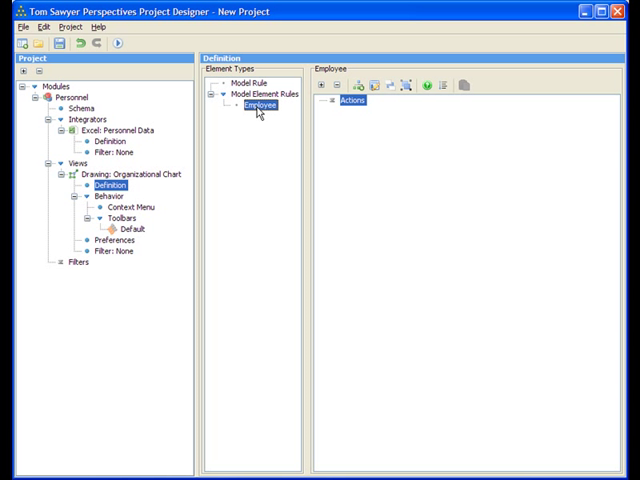
{"action": "mouse_move", "coordinate": [374, 153]}
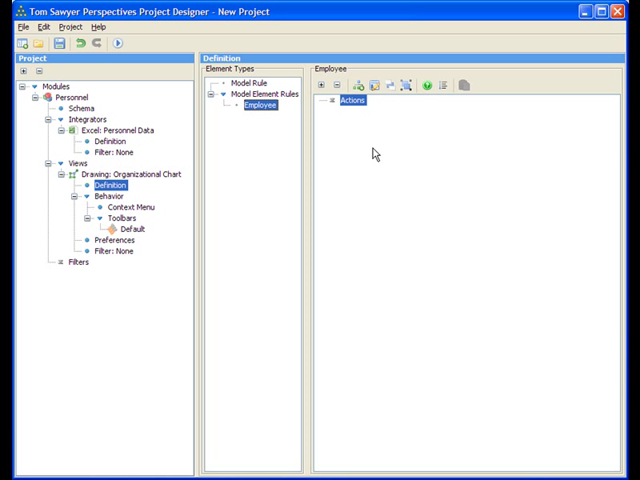
{"action": "mouse_move", "coordinate": [387, 140]}
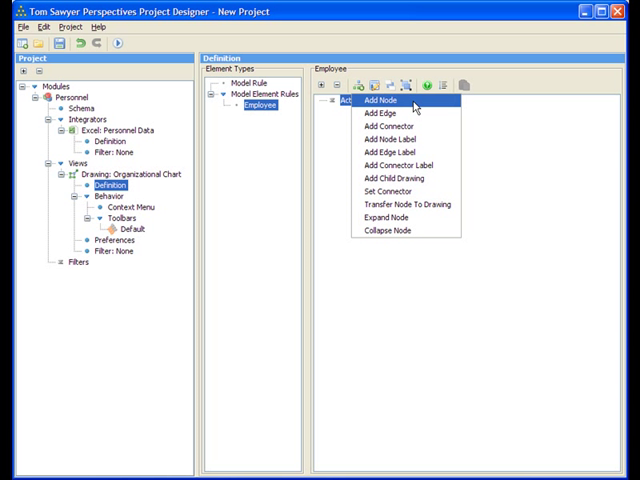
{"action": "left_click", "coordinate": [375, 102]}
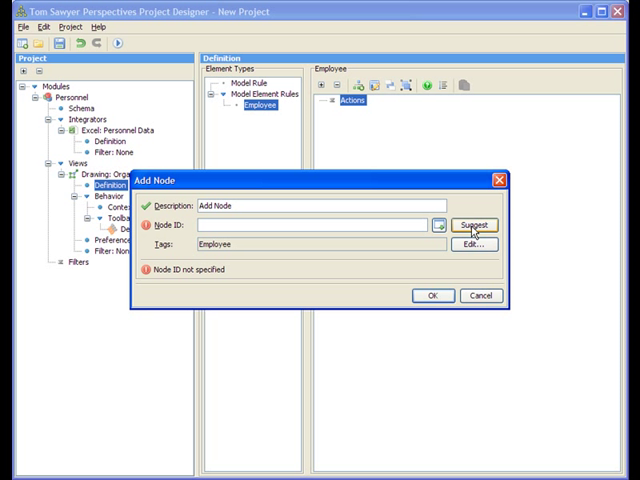
{"action": "left_click", "coordinate": [473, 224]}
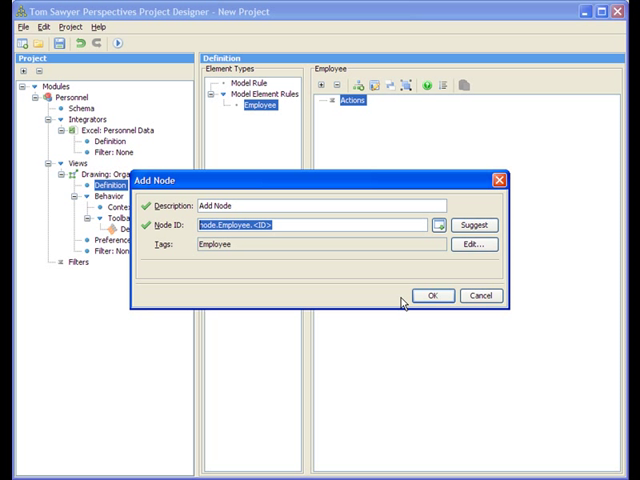
{"action": "left_click", "coordinate": [432, 295]}
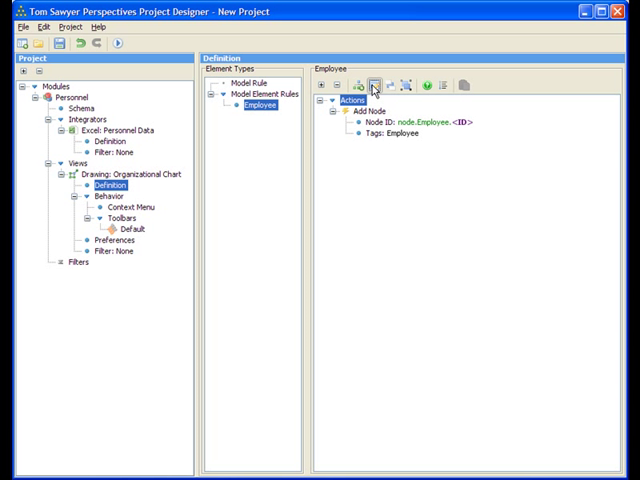
- Add a Set Node Properties action for node.Employee.<ID> and start editing its Name
{"action": "left_click", "coordinate": [374, 84]}
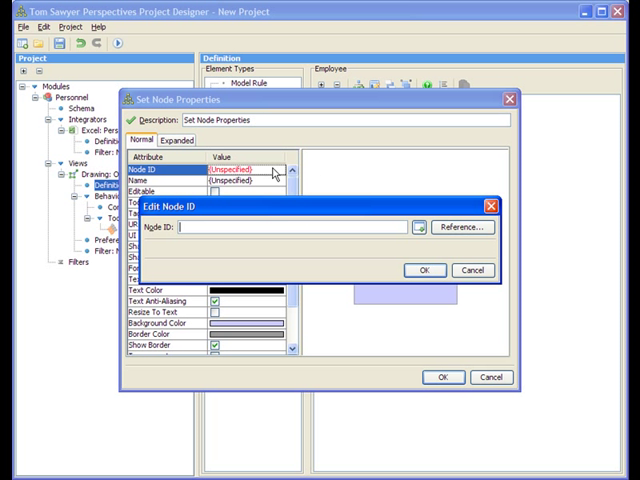
{"action": "left_click", "coordinate": [461, 228]}
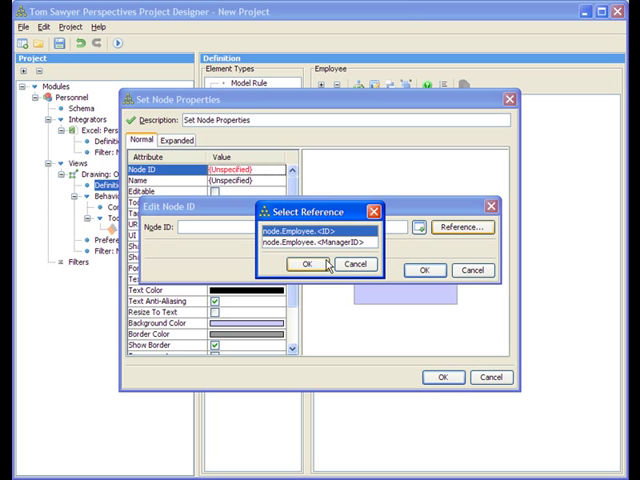
{"action": "left_click", "coordinate": [306, 264]}
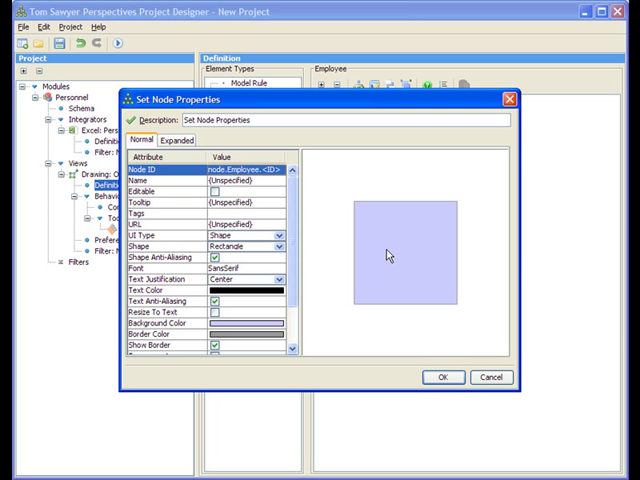
{"action": "left_click", "coordinate": [290, 191]}
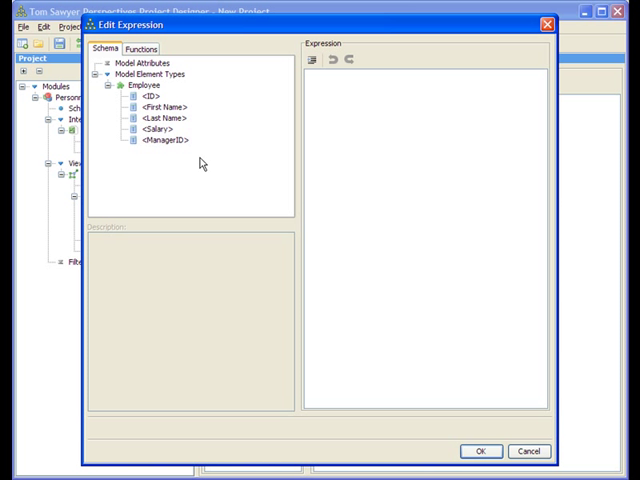
{"action": "mouse_move", "coordinate": [202, 163]}
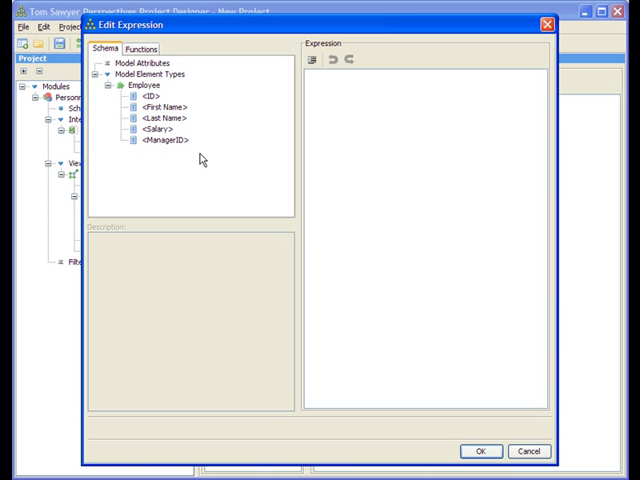
- Set the node name expression to <First Name> <Last Name><Salary>
{"action": "left_click", "coordinate": [139, 48]}
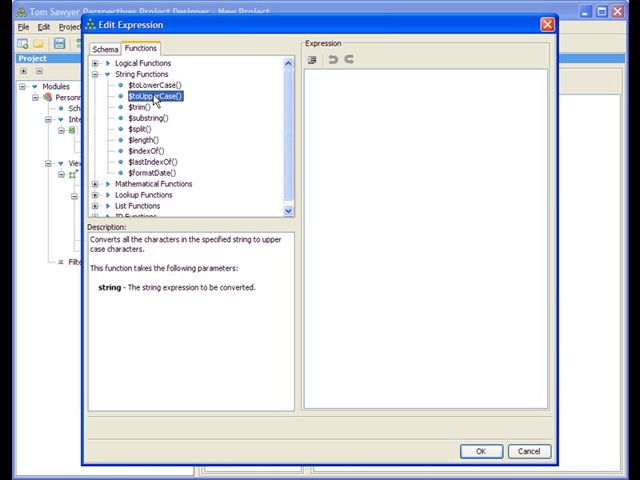
{"action": "double_click", "coordinate": [147, 94]}
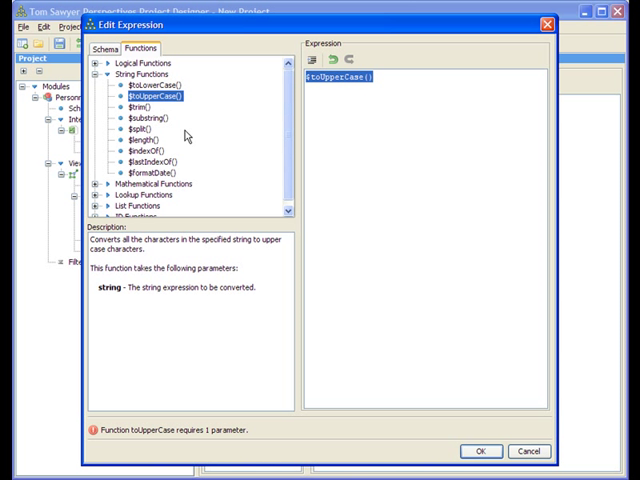
{"action": "left_click", "coordinate": [106, 48]}
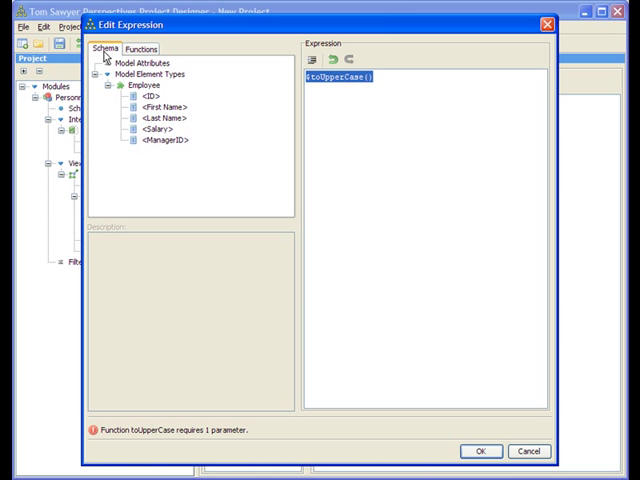
{"action": "double_click", "coordinate": [160, 107]}
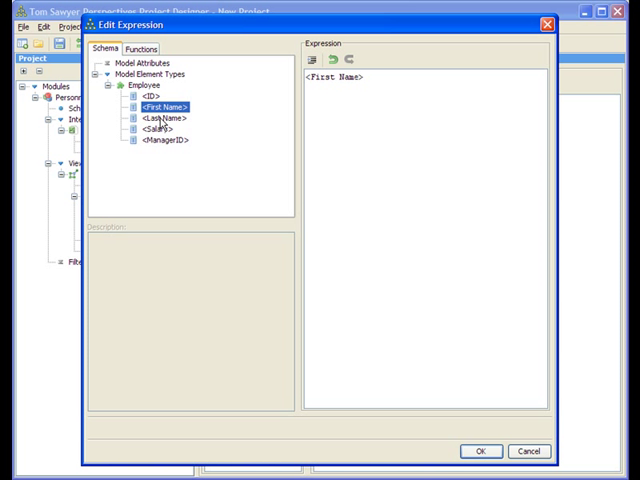
{"action": "double_click", "coordinate": [161, 118]}
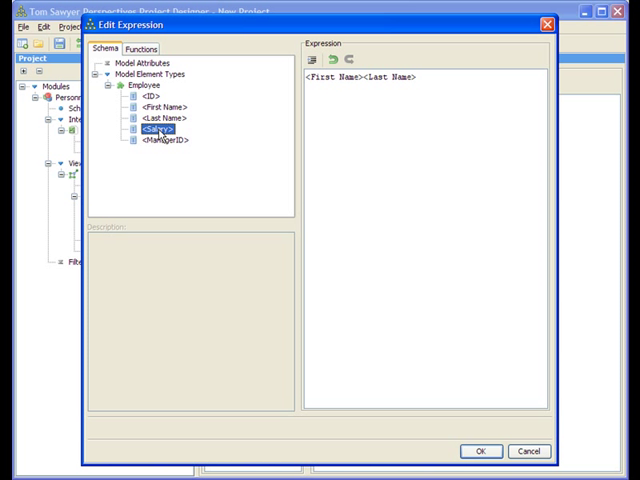
{"action": "double_click", "coordinate": [160, 130]}
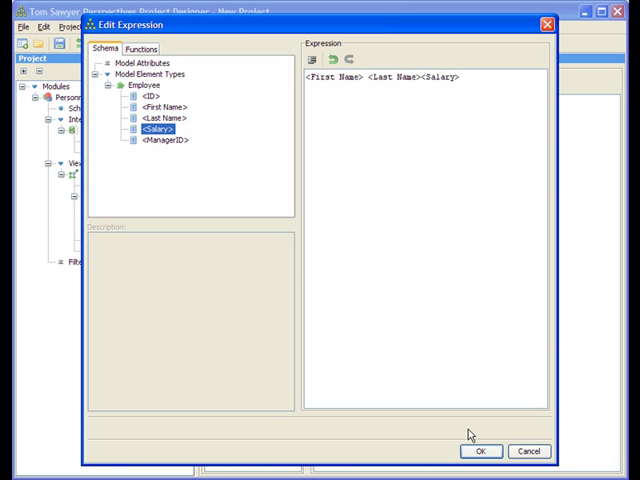
{"action": "left_click", "coordinate": [480, 451]}
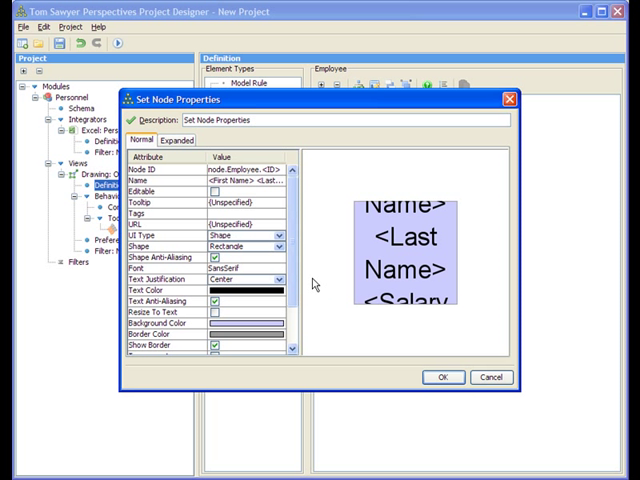
{"action": "mouse_move", "coordinate": [218, 318]}
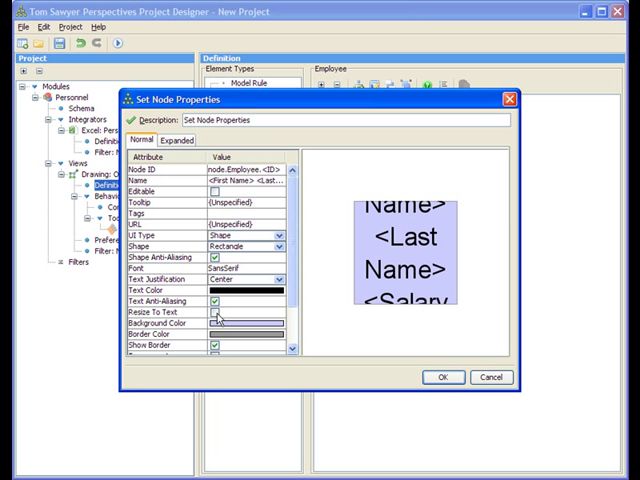
- Enable Resize To Text for employee nodes and confirm the Set Node Properties action
{"action": "left_click", "coordinate": [216, 312]}
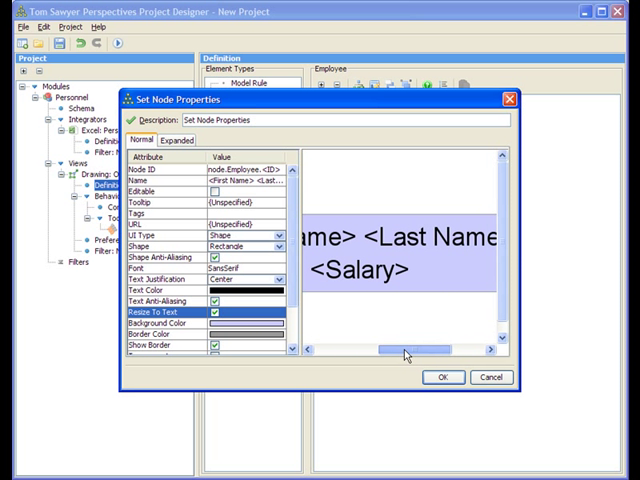
{"action": "left_click", "coordinate": [442, 377]}
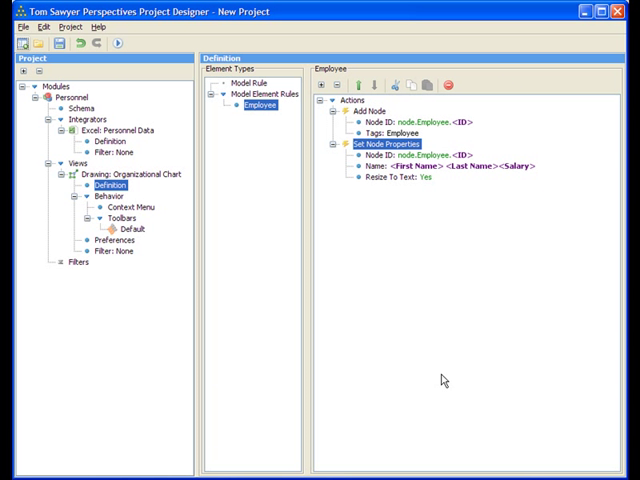
{"action": "mouse_move", "coordinate": [368, 119]}
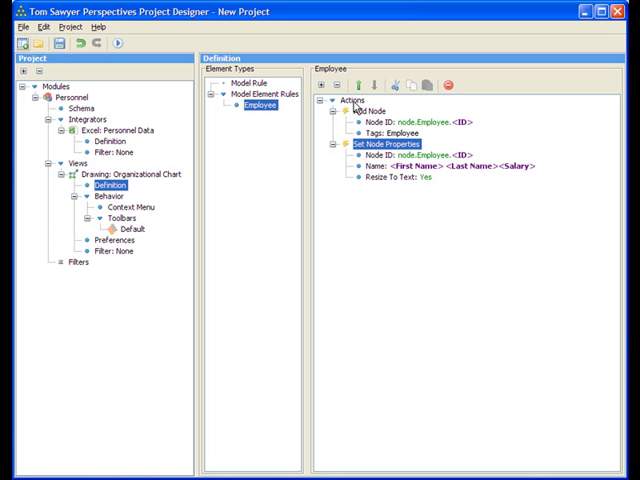
- Add an If step under Employee Actions with condition <ManagerID> Is Not Null
{"action": "left_click", "coordinate": [330, 115]}
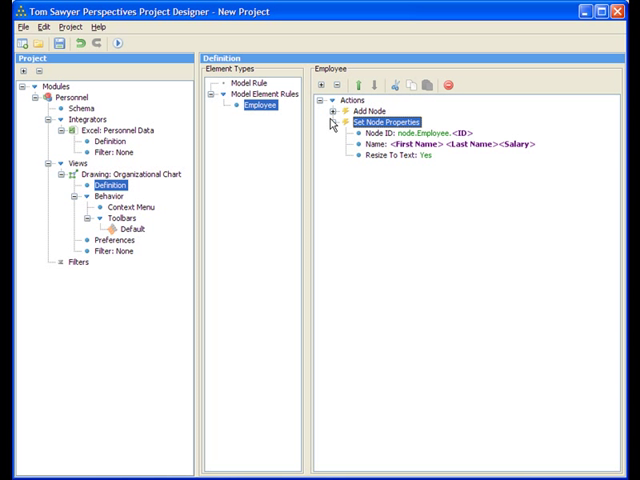
{"action": "left_click", "coordinate": [325, 123]}
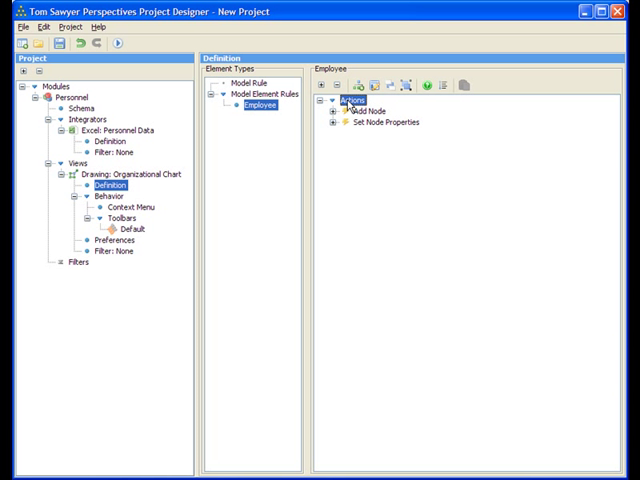
{"action": "mouse_move", "coordinate": [434, 105]}
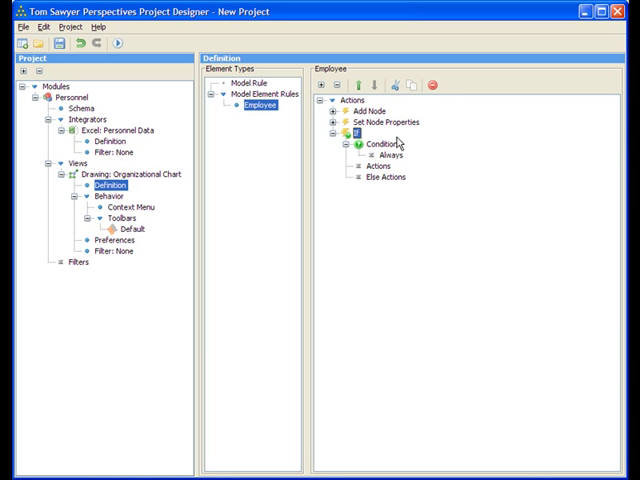
{"action": "left_click", "coordinate": [410, 84]}
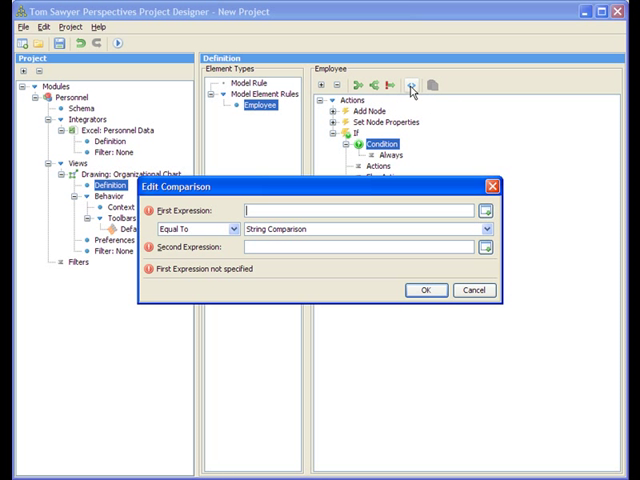
{"action": "left_click", "coordinate": [487, 210]}
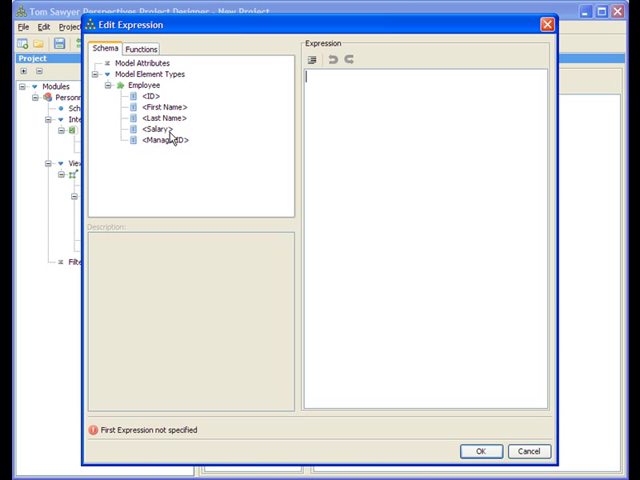
{"action": "double_click", "coordinate": [162, 140]}
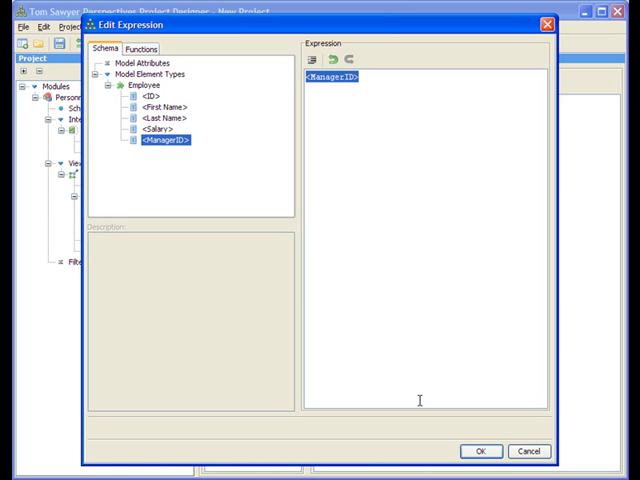
{"action": "left_click", "coordinate": [480, 451]}
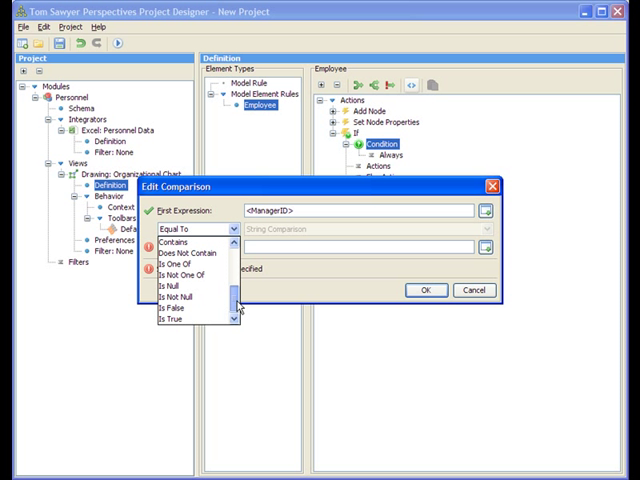
{"action": "left_click", "coordinate": [185, 297]}
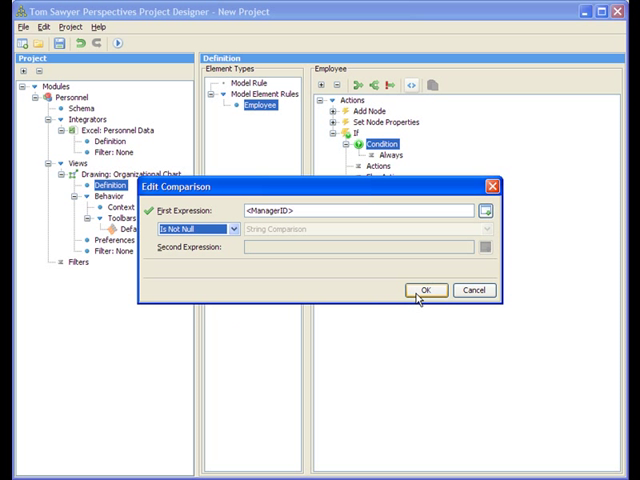
{"action": "left_click", "coordinate": [426, 290]}
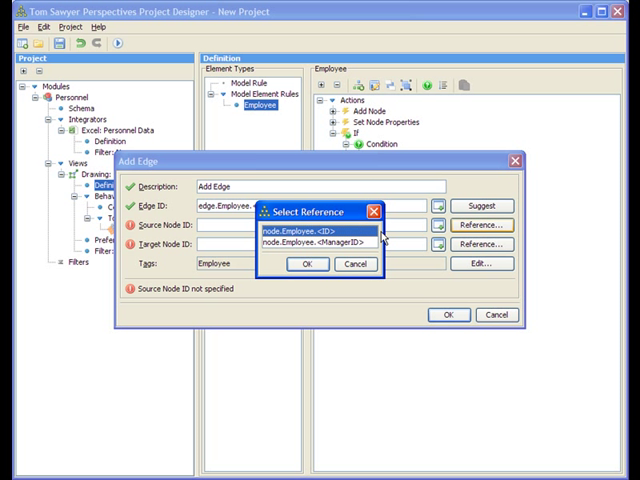
- Add an edge inside the If from node.Employee.<ManagerID> to node.Employee.<ID>
{"action": "left_click", "coordinate": [314, 243]}
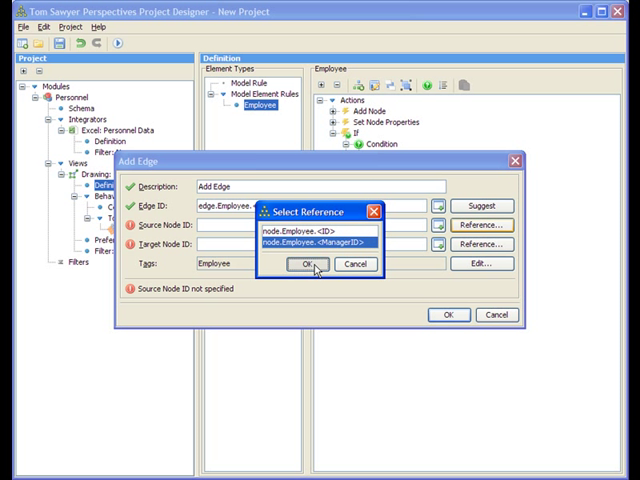
{"action": "left_click", "coordinate": [307, 264]}
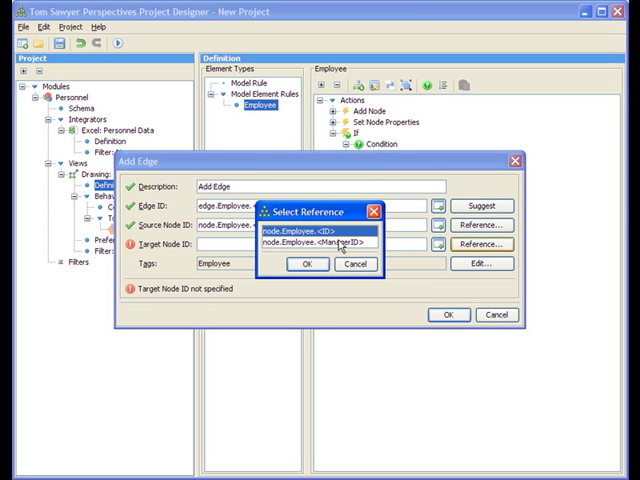
{"action": "left_click", "coordinate": [307, 264]}
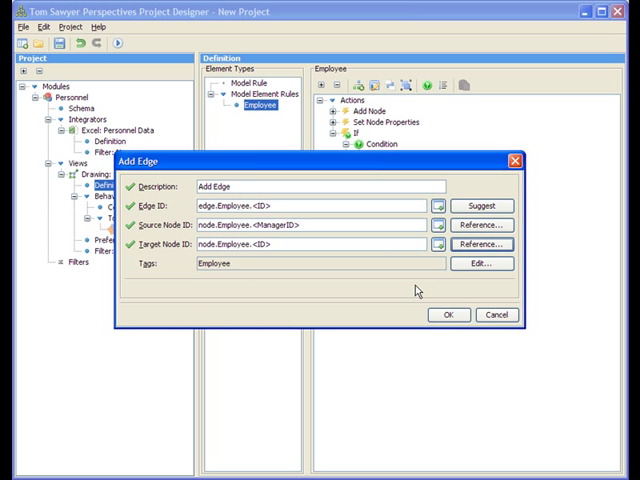
{"action": "left_click", "coordinate": [448, 314]}
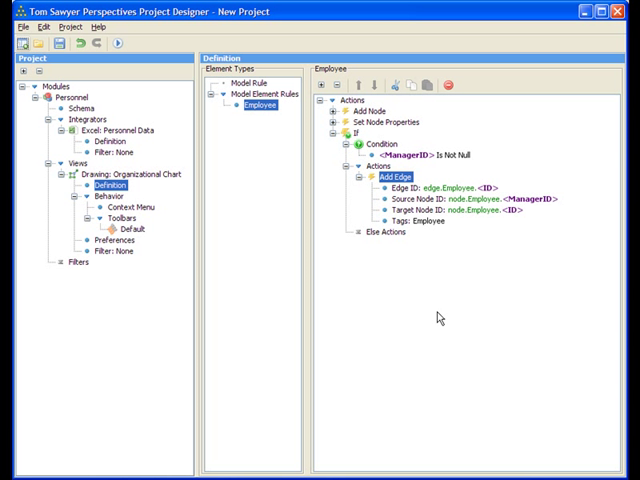
{"action": "mouse_move", "coordinate": [181, 120]}
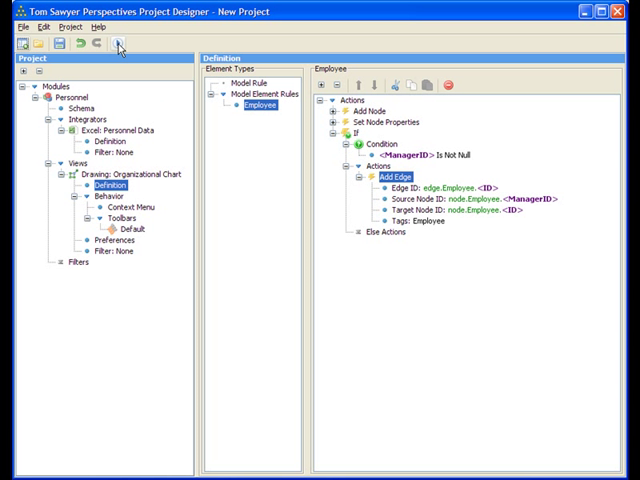
{"action": "mouse_move", "coordinate": [116, 44]}
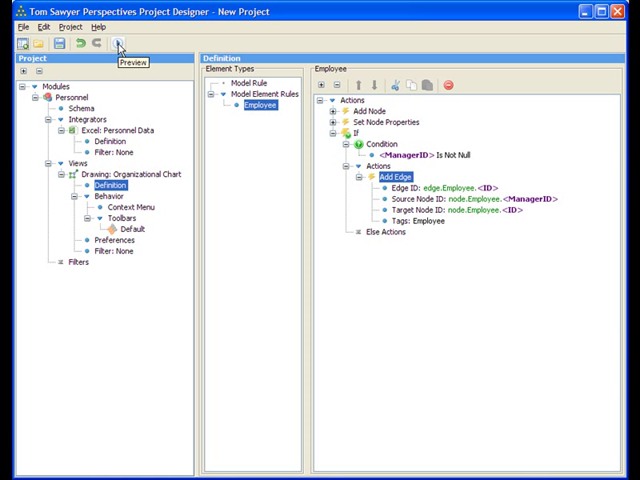
- Preview the chart with Personnel Data, trying Circular, Orthogonal, then Hierarchical layouts
{"action": "left_click", "coordinate": [118, 44]}
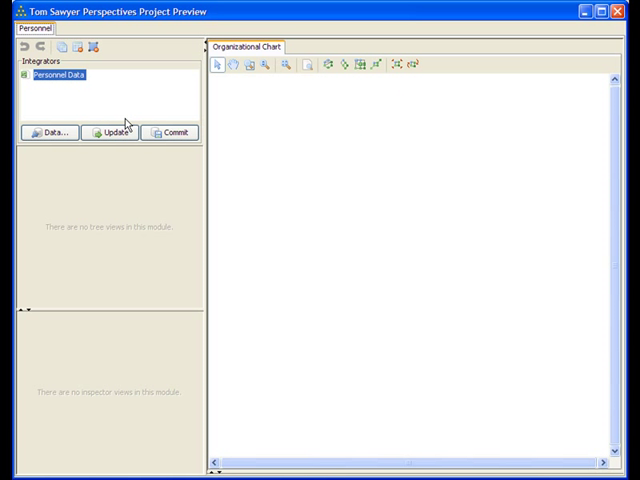
{"action": "left_click", "coordinate": [110, 132]}
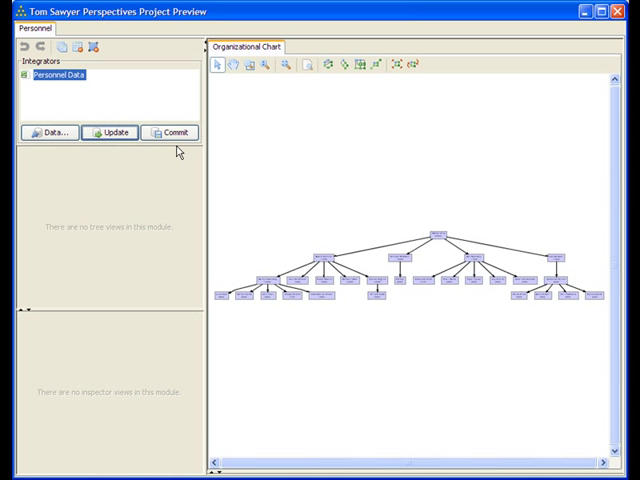
{"action": "mouse_move", "coordinate": [263, 64]}
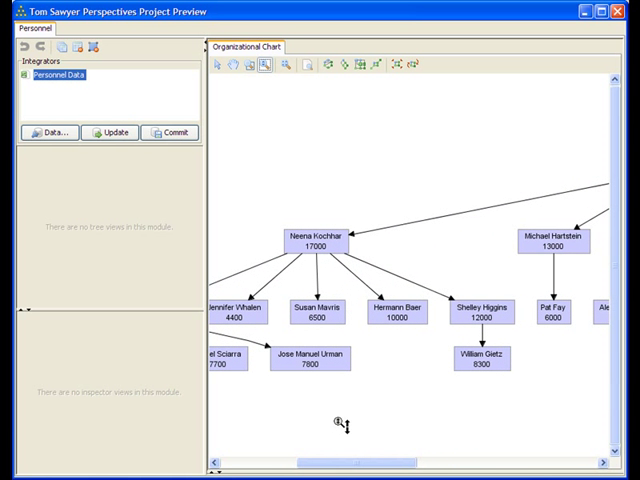
{"action": "mouse_move", "coordinate": [308, 136]}
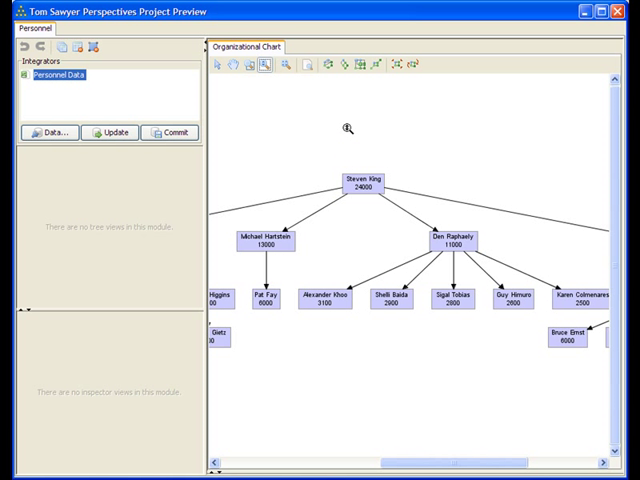
{"action": "mouse_move", "coordinate": [328, 65]}
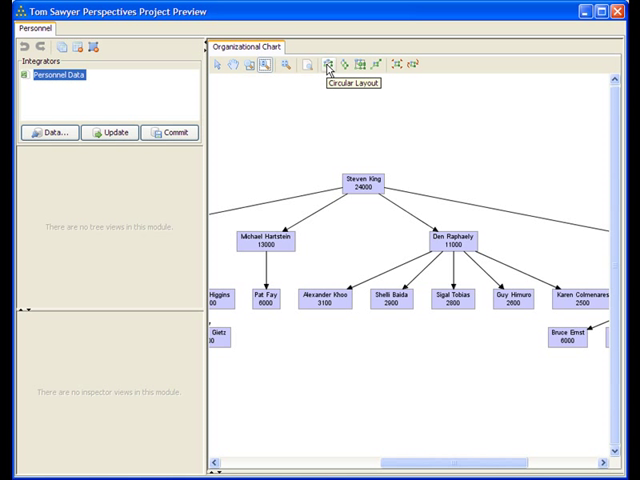
{"action": "mouse_move", "coordinate": [328, 64]}
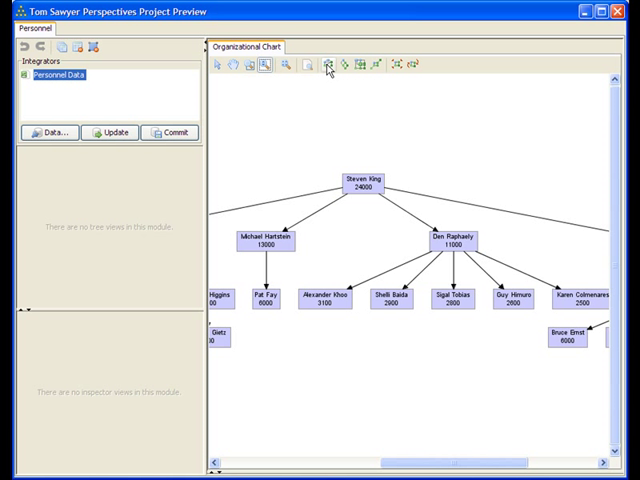
{"action": "left_click", "coordinate": [360, 64]}
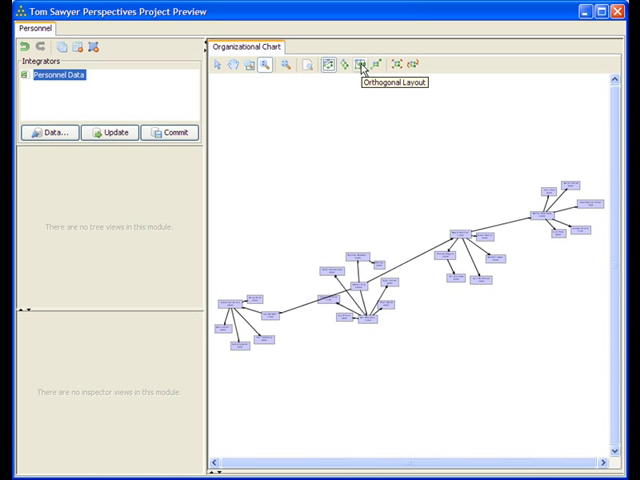
{"action": "left_click", "coordinate": [363, 63]}
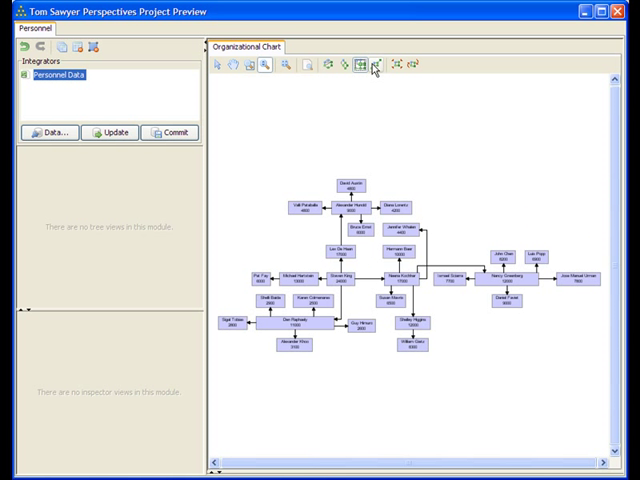
{"action": "left_click", "coordinate": [340, 64]}
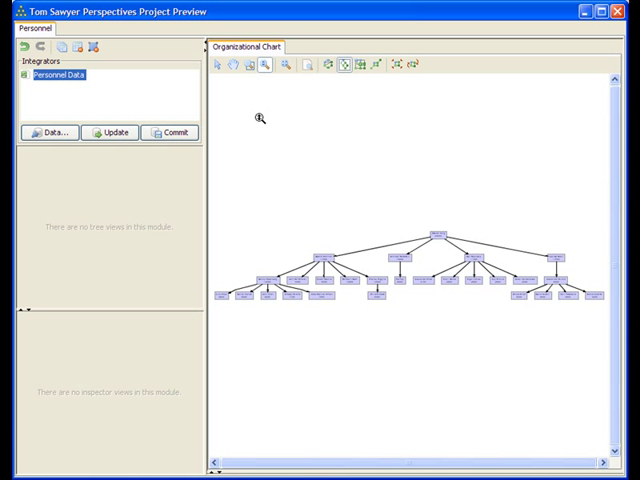
{"action": "mouse_move", "coordinate": [406, 130]}
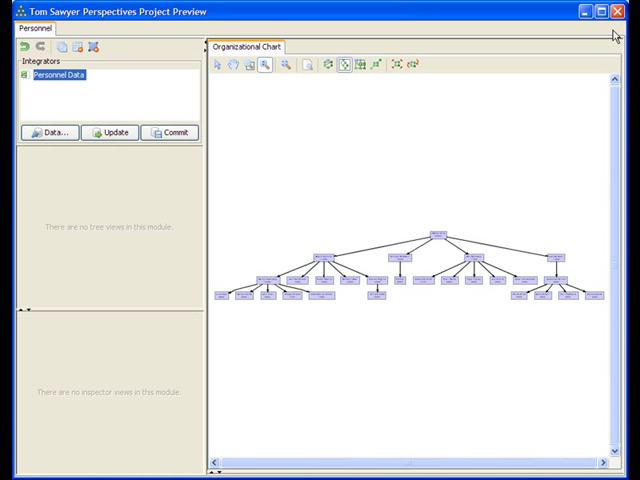
{"action": "mouse_move", "coordinate": [628, 11]}
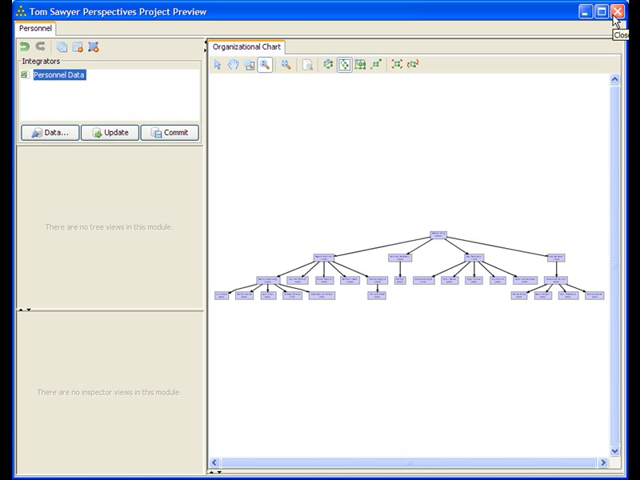
- On the model rule, add drawing layout properties with Hierarchical Orthogonal Routing set to Yes
{"action": "left_click", "coordinate": [627, 10]}
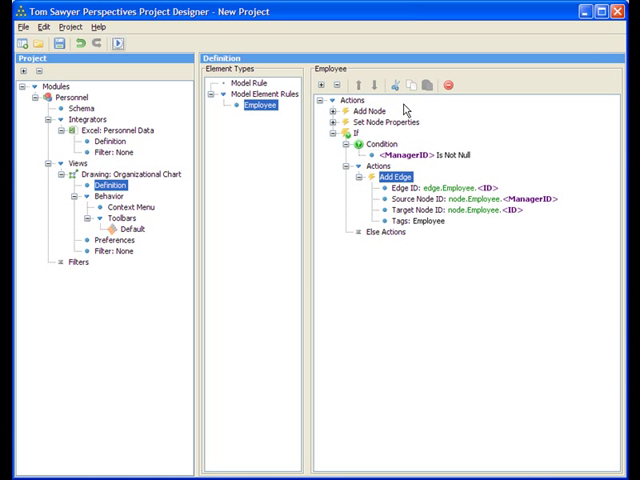
{"action": "left_click", "coordinate": [251, 82]}
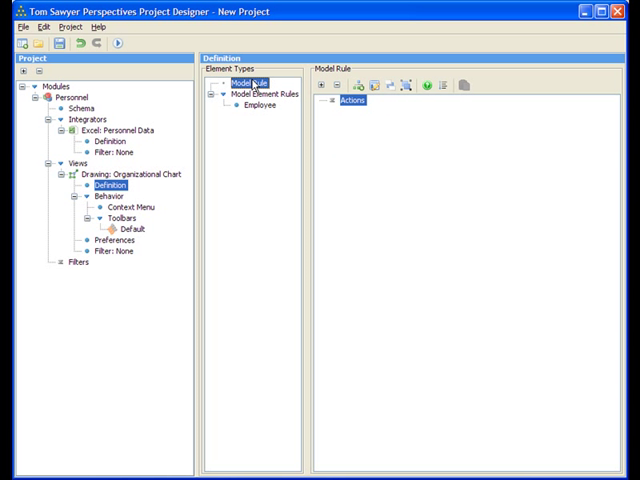
{"action": "mouse_move", "coordinate": [391, 87]}
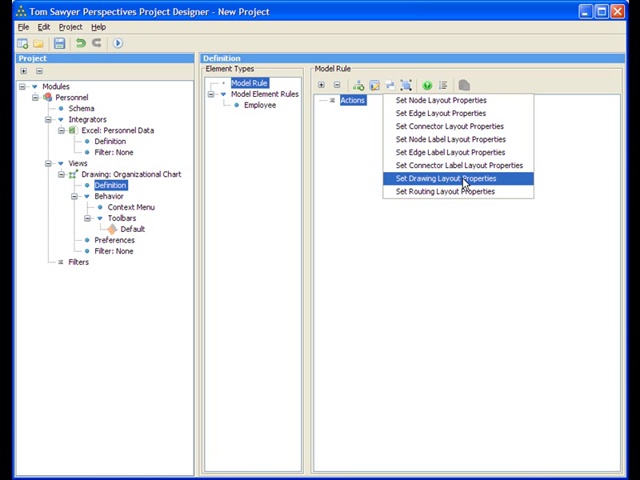
{"action": "left_click", "coordinate": [443, 178]}
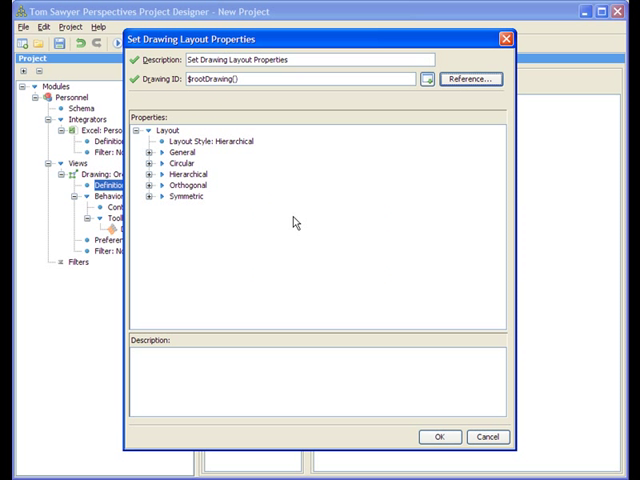
{"action": "left_click", "coordinate": [149, 175]}
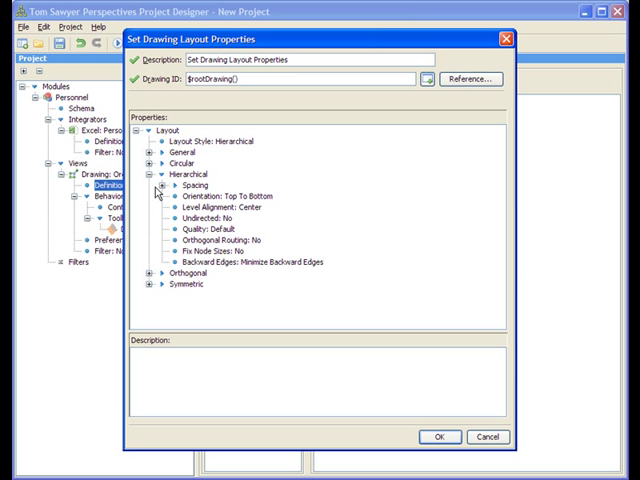
{"action": "left_click", "coordinate": [215, 238]}
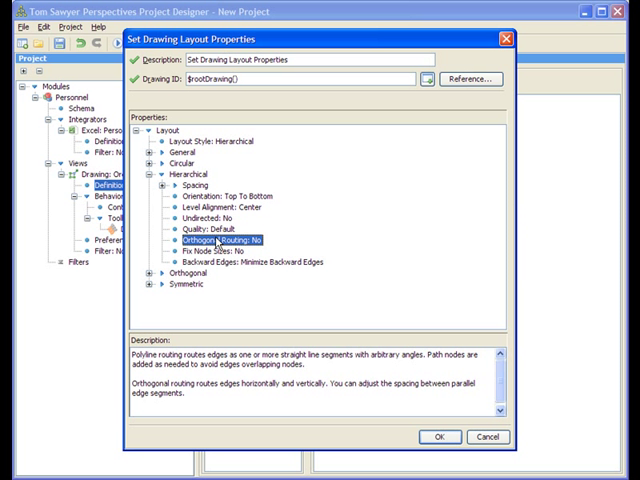
{"action": "double_click", "coordinate": [210, 238]}
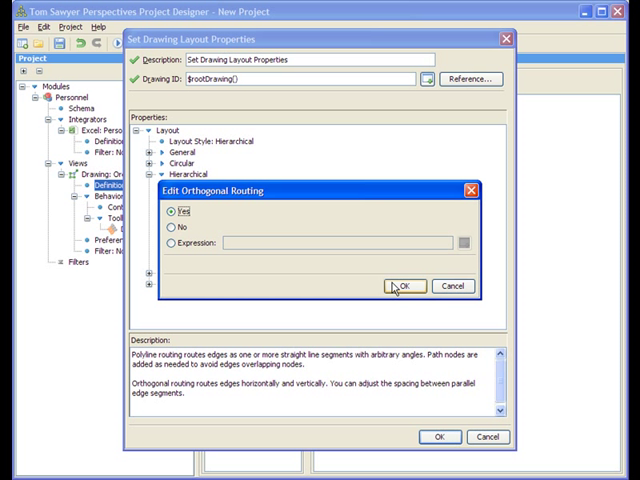
{"action": "left_click", "coordinate": [403, 286]}
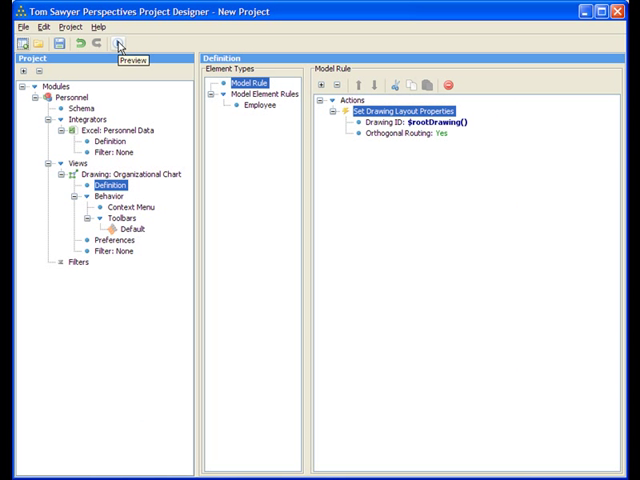
{"action": "left_click", "coordinate": [116, 44]}
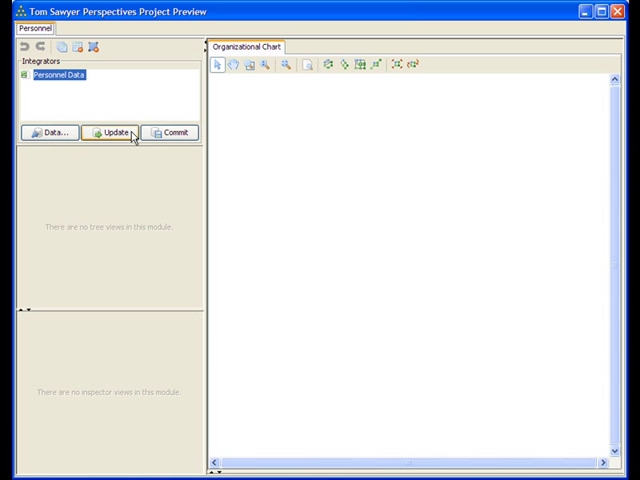
{"action": "left_click", "coordinate": [110, 132]}
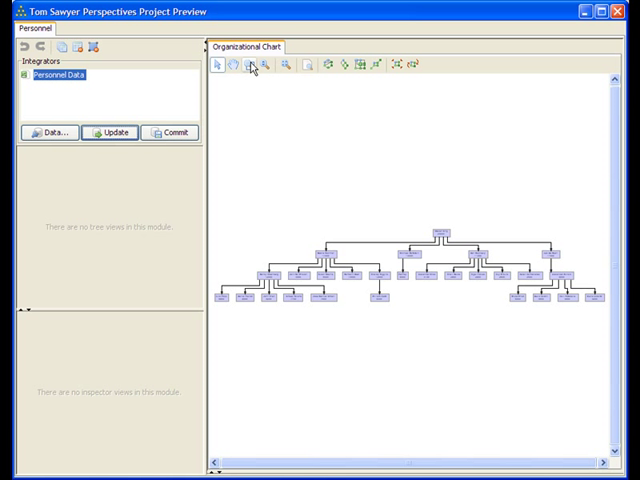
{"action": "left_click_drag", "start_coordinate": [266, 223], "coordinate": [338, 287]}
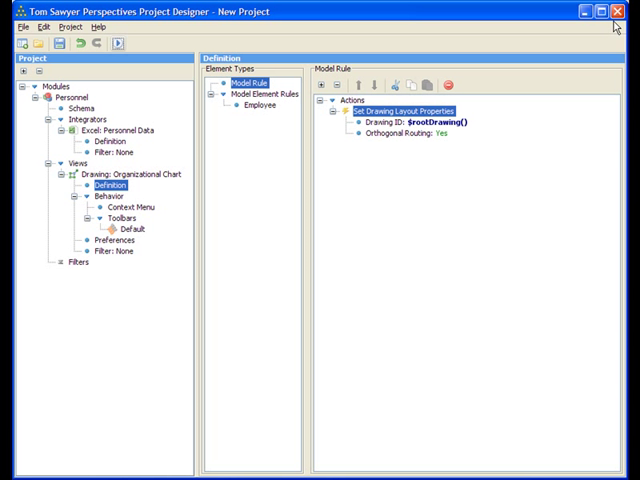
{"action": "mouse_move", "coordinate": [259, 108]}
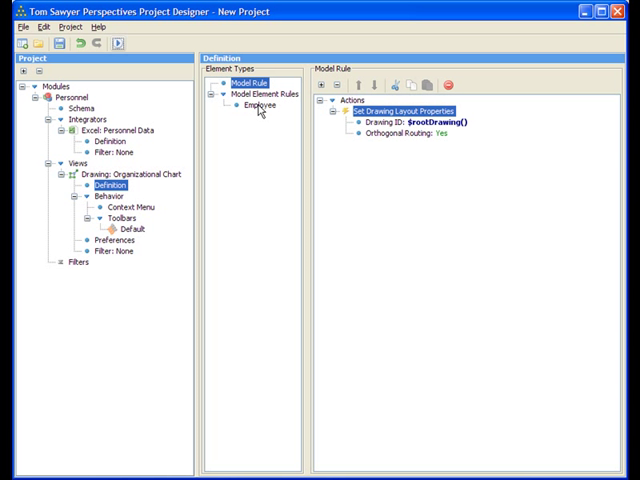
- Add a second If on the Employee rule with condition <Salary> Greater Than 10000
{"action": "left_click", "coordinate": [261, 105]}
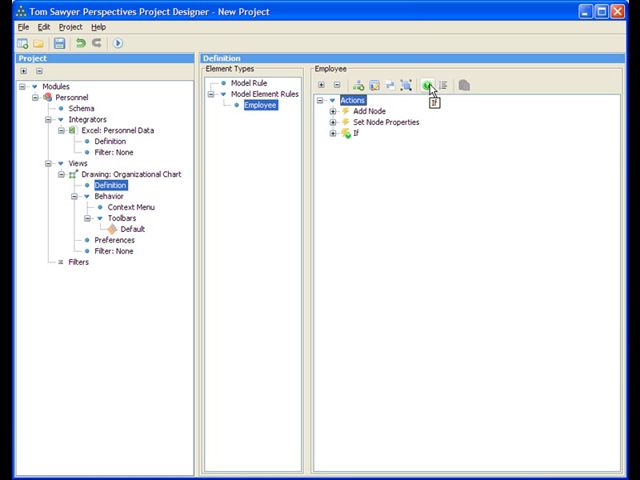
{"action": "left_click", "coordinate": [430, 84]}
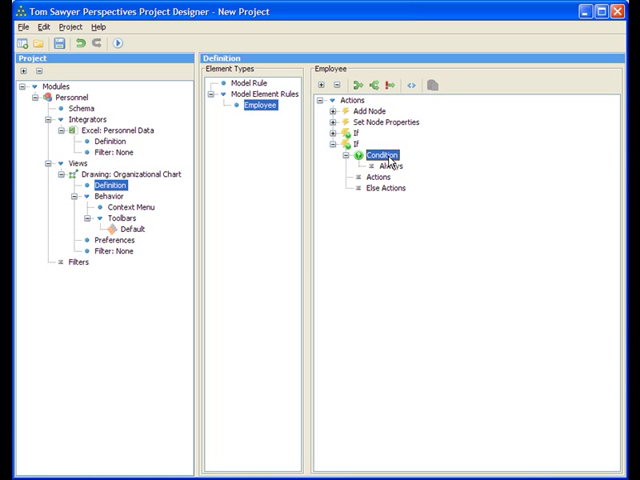
{"action": "double_click", "coordinate": [383, 165]}
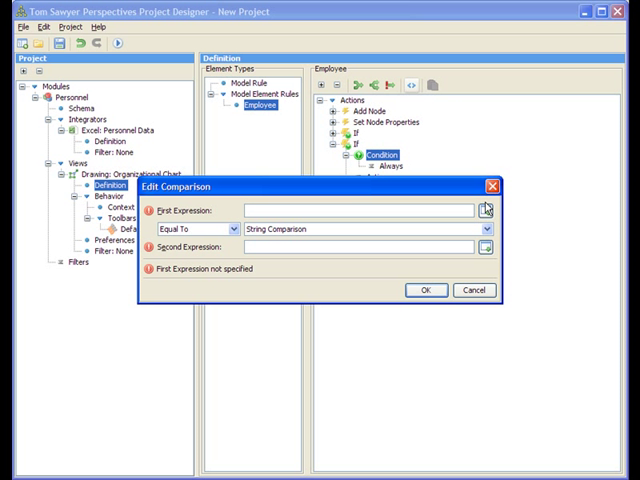
{"action": "left_click", "coordinate": [487, 210]}
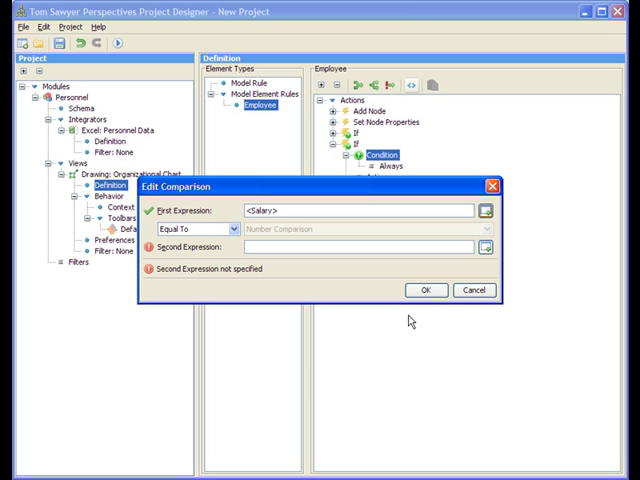
{"action": "left_click", "coordinate": [226, 229]}
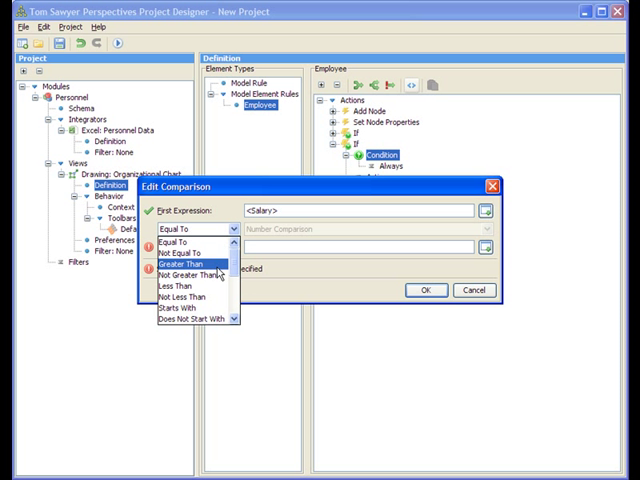
{"action": "left_click", "coordinate": [189, 264]}
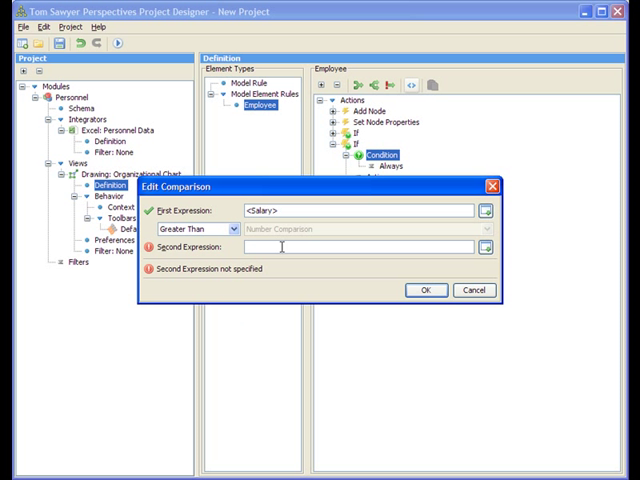
{"action": "type", "text": "10000"}
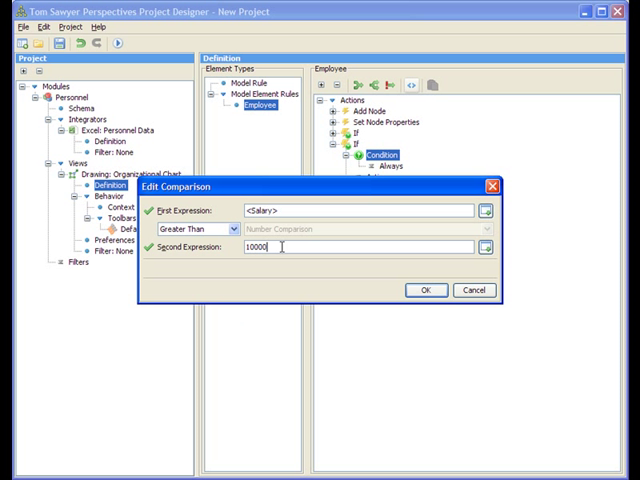
{"action": "left_click", "coordinate": [426, 290]}
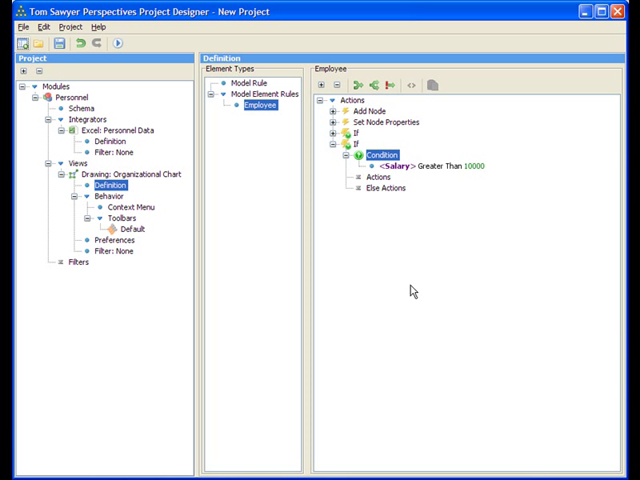
- Inside that If, set node.Employee.<ID> background color to orange
{"action": "left_click", "coordinate": [384, 178]}
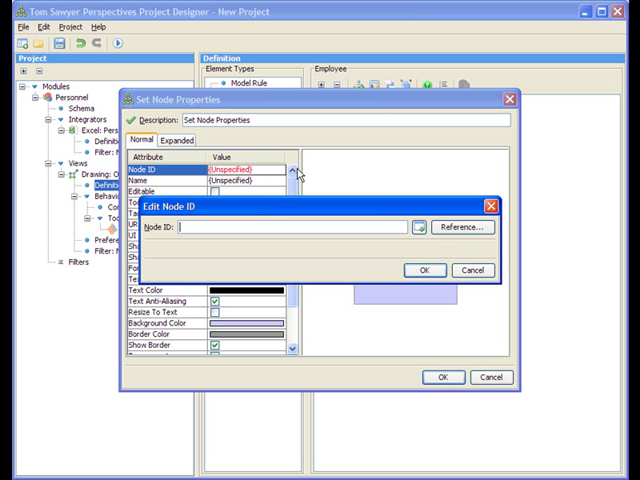
{"action": "type", "text": "node.Employee.<ID>"}
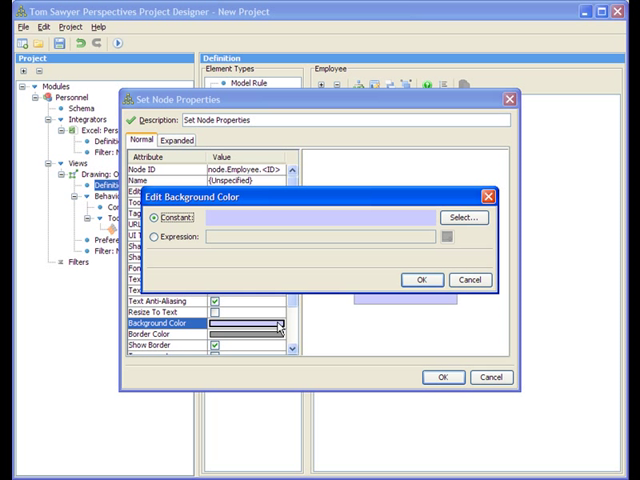
{"action": "left_click", "coordinate": [449, 217]}
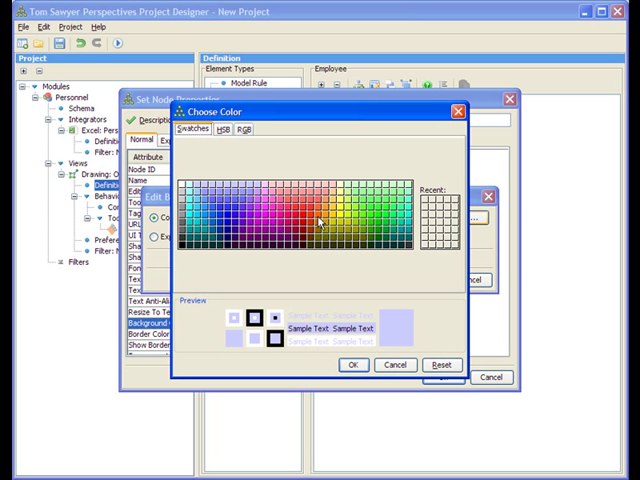
{"action": "left_click", "coordinate": [322, 208]}
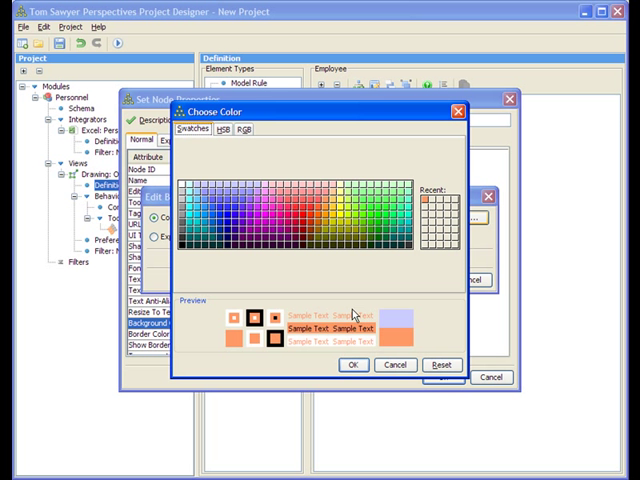
{"action": "left_click", "coordinate": [352, 364]}
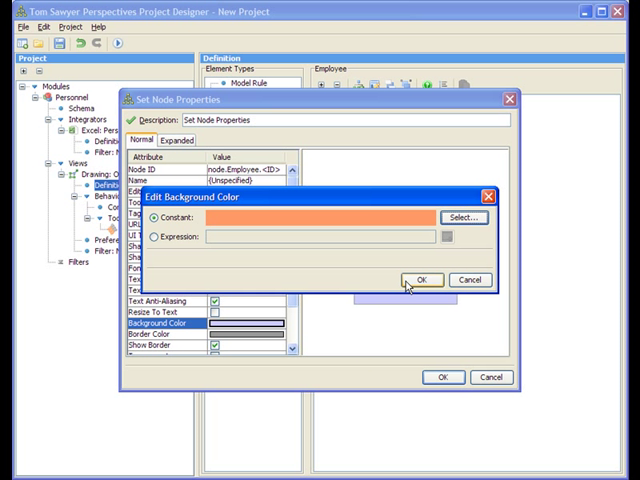
{"action": "left_click", "coordinate": [422, 279]}
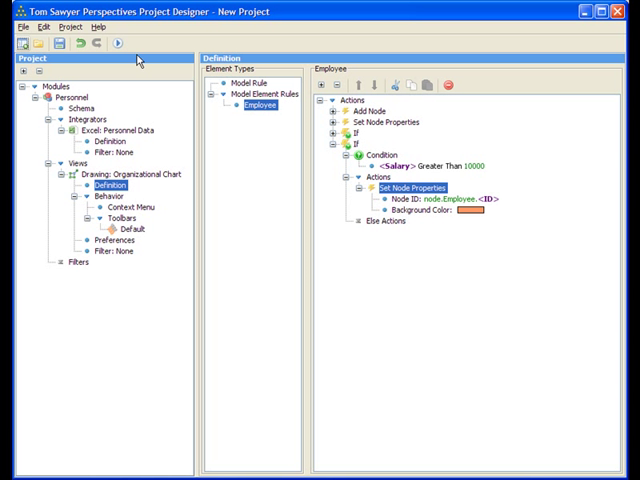
- Preview and update the Organizational Chart, then fit the whole chart in view
{"action": "left_click", "coordinate": [119, 43]}
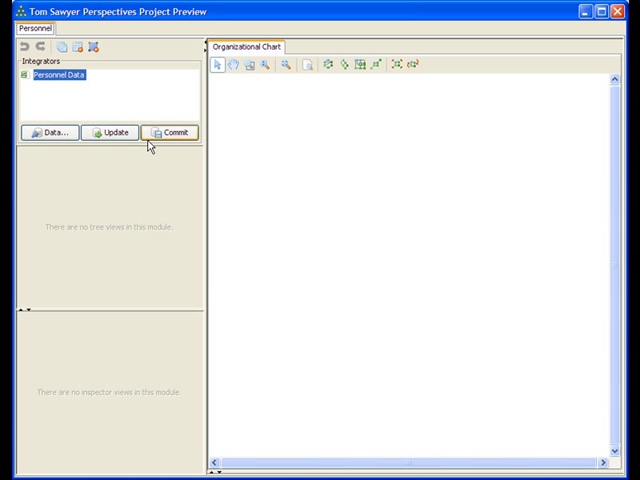
{"action": "left_click", "coordinate": [110, 132]}
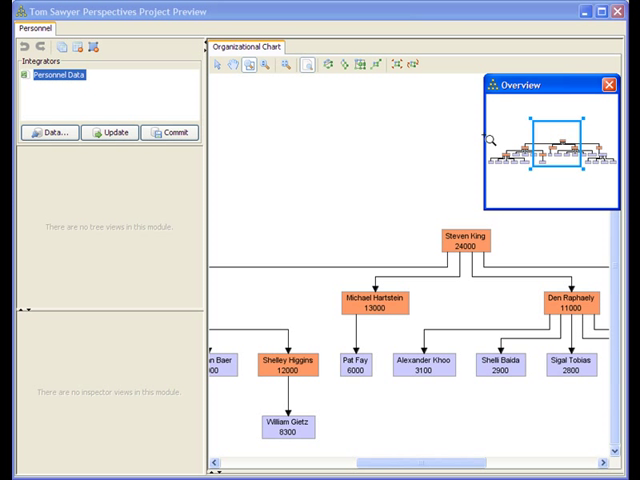
{"action": "mouse_move", "coordinate": [286, 65]}
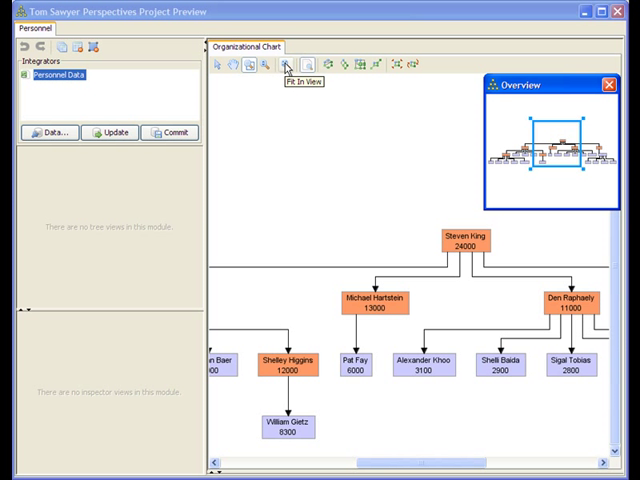
{"action": "left_click", "coordinate": [287, 63]}
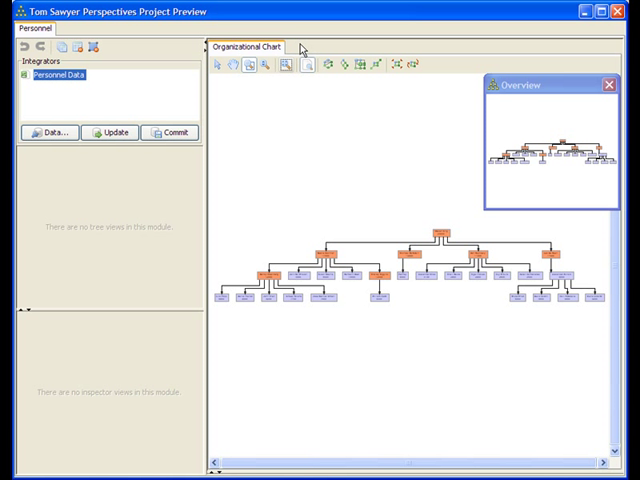